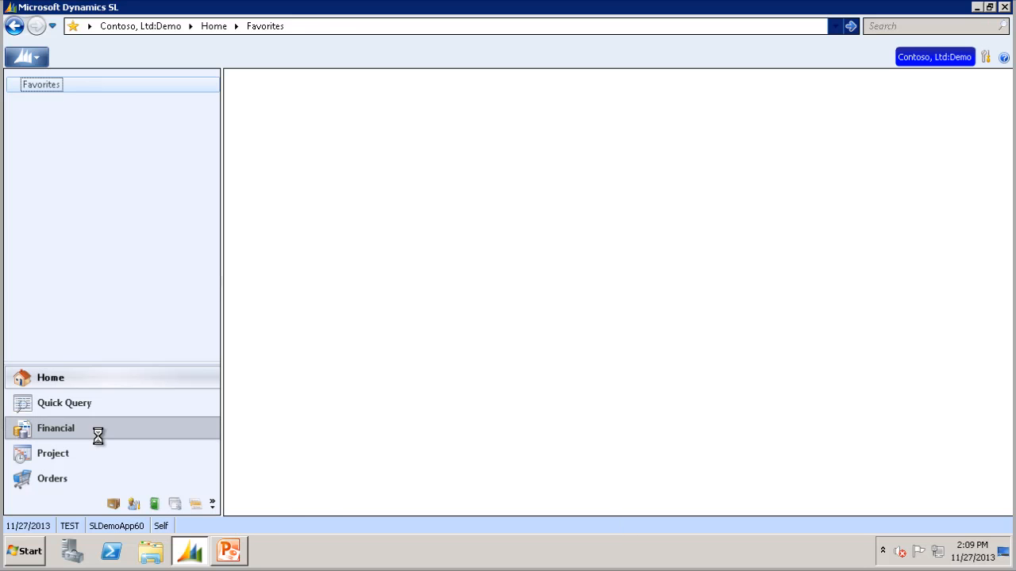
Open GL Setup from Financial > General Ledger > Setup
left_click(55, 428)
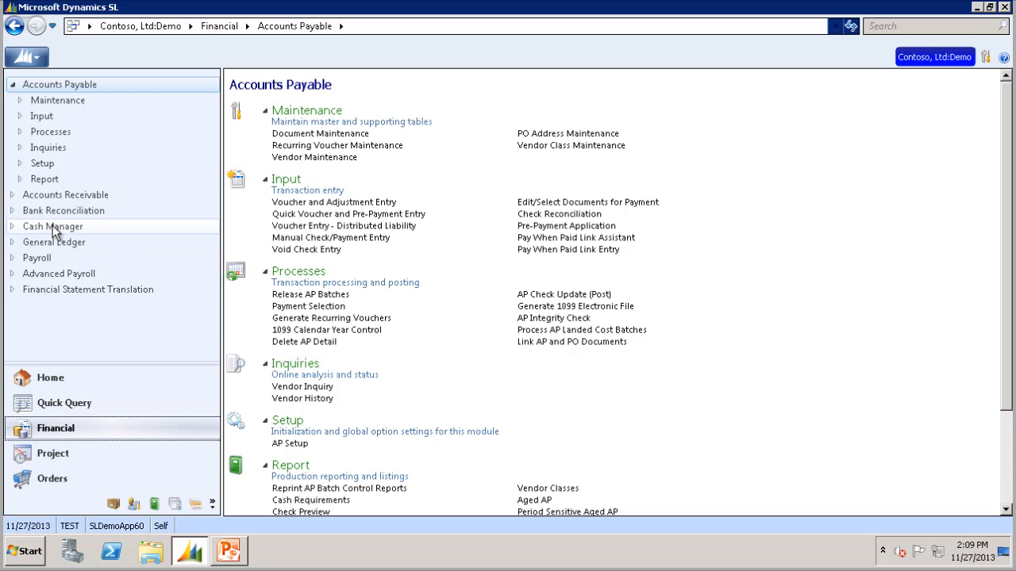
left_click(53, 227)
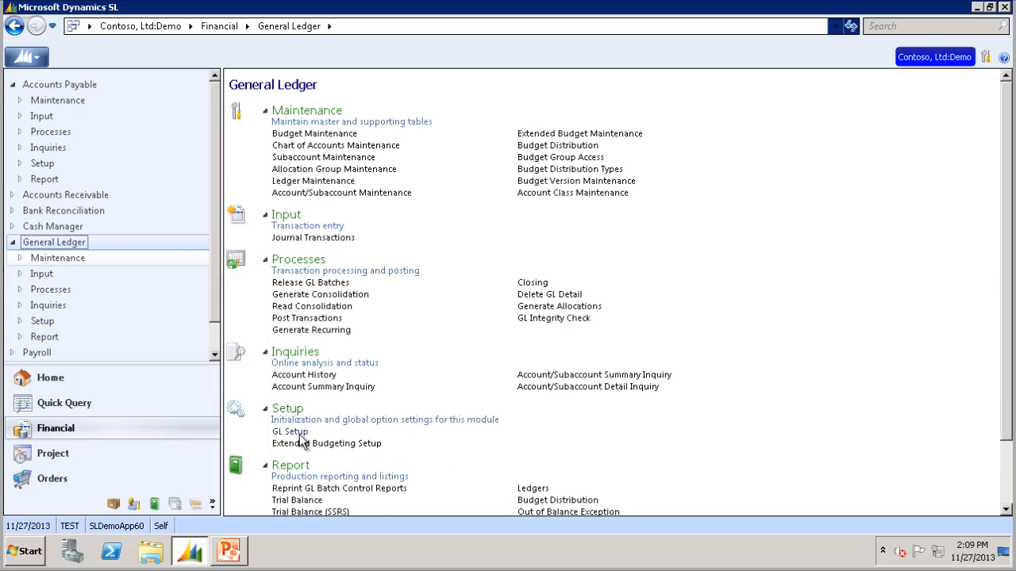
left_click(288, 431)
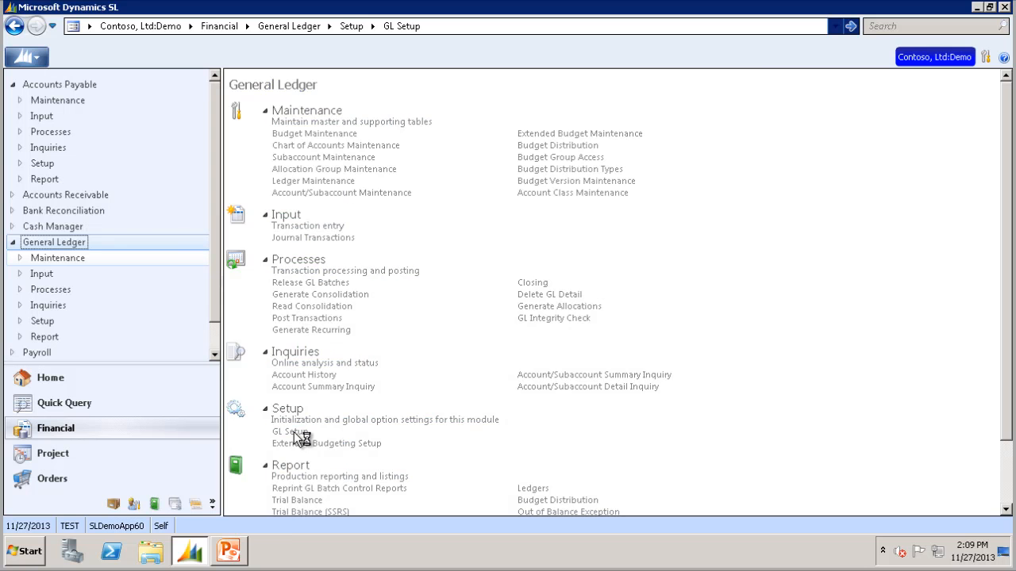
Set Post Batches On Release to 'In GL, AR & AP' and close GL Setup
left_click(286, 431)
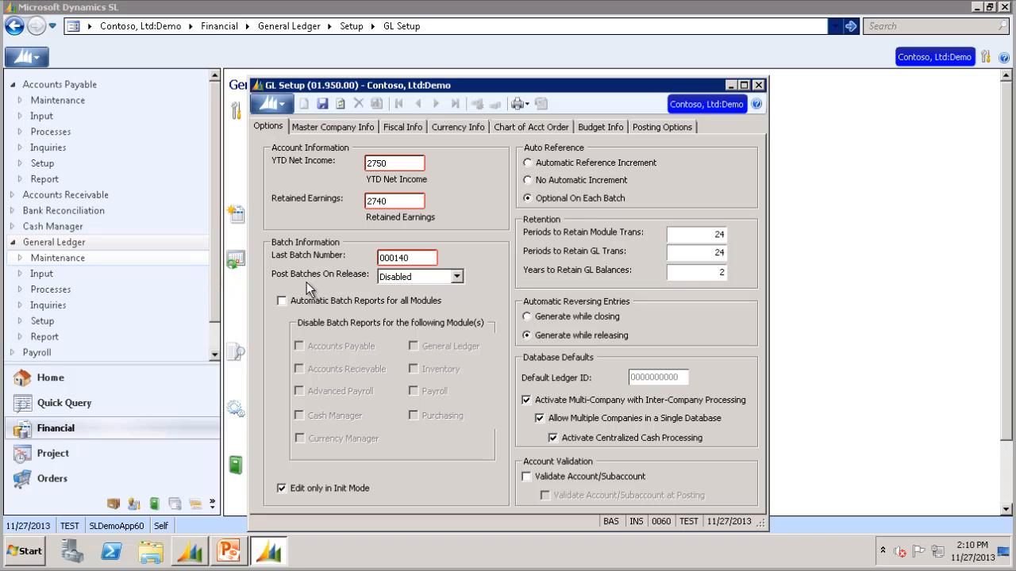
mouse_move(315, 288)
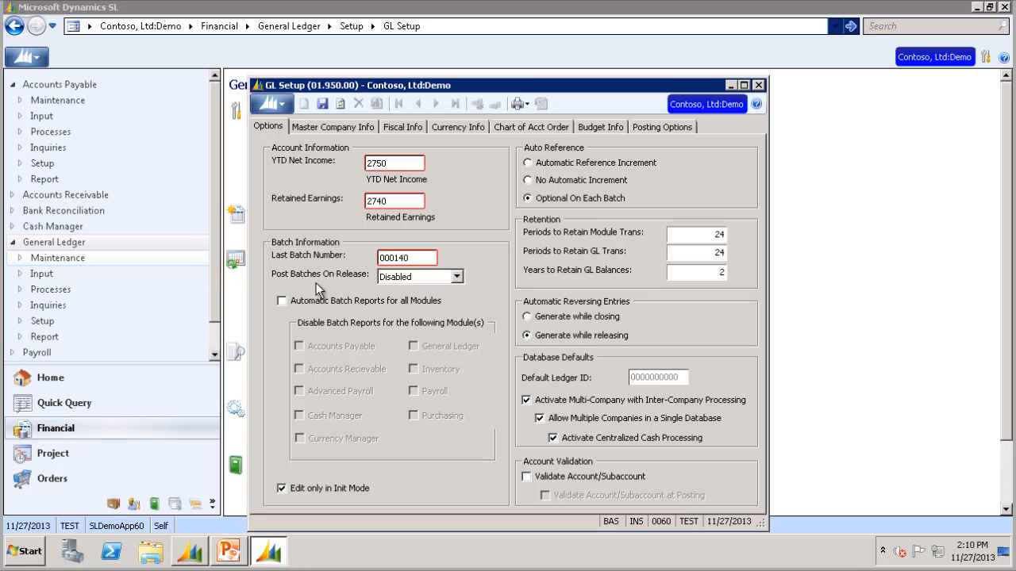
mouse_move(403, 297)
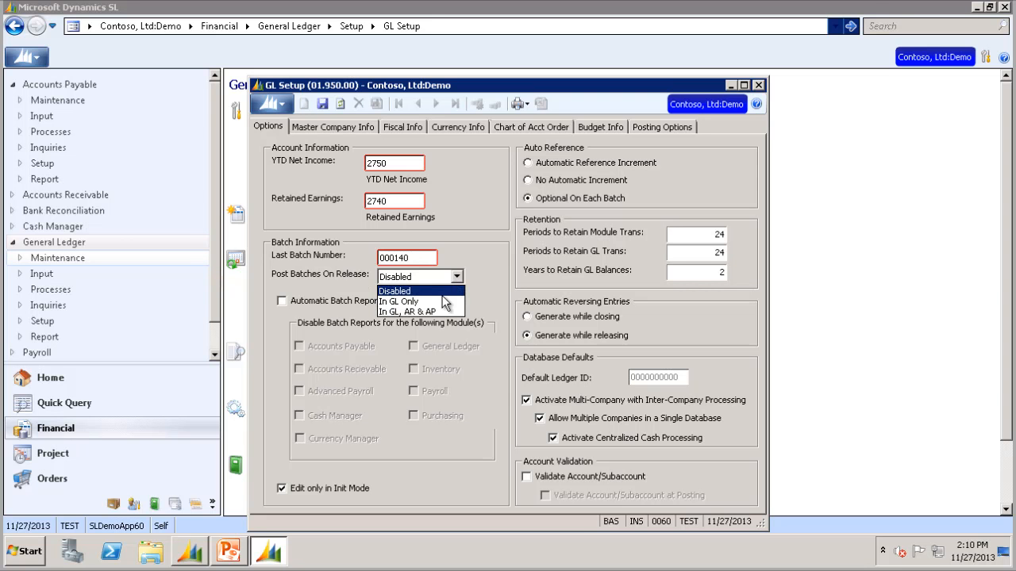
mouse_move(399, 301)
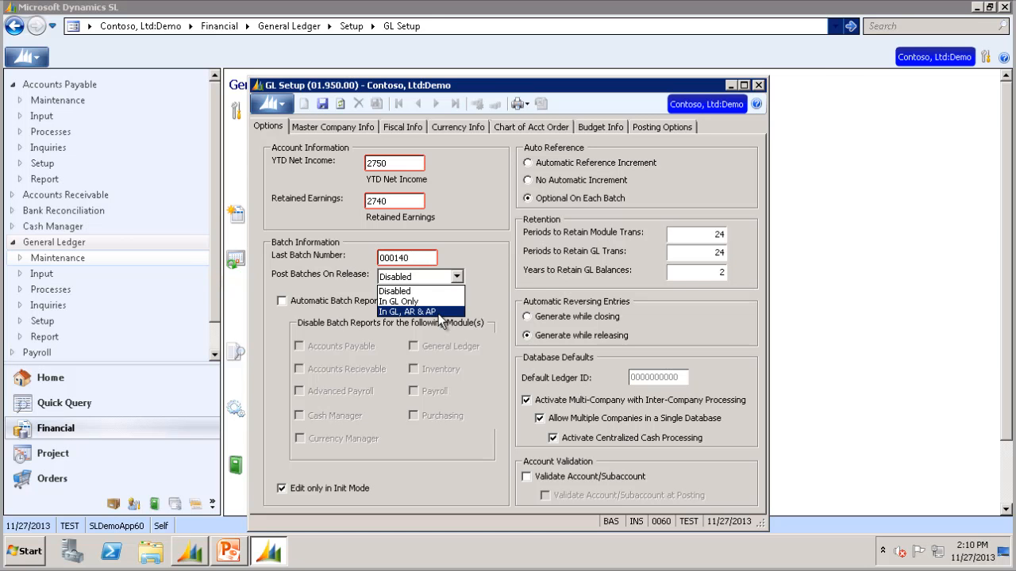
left_click(407, 311)
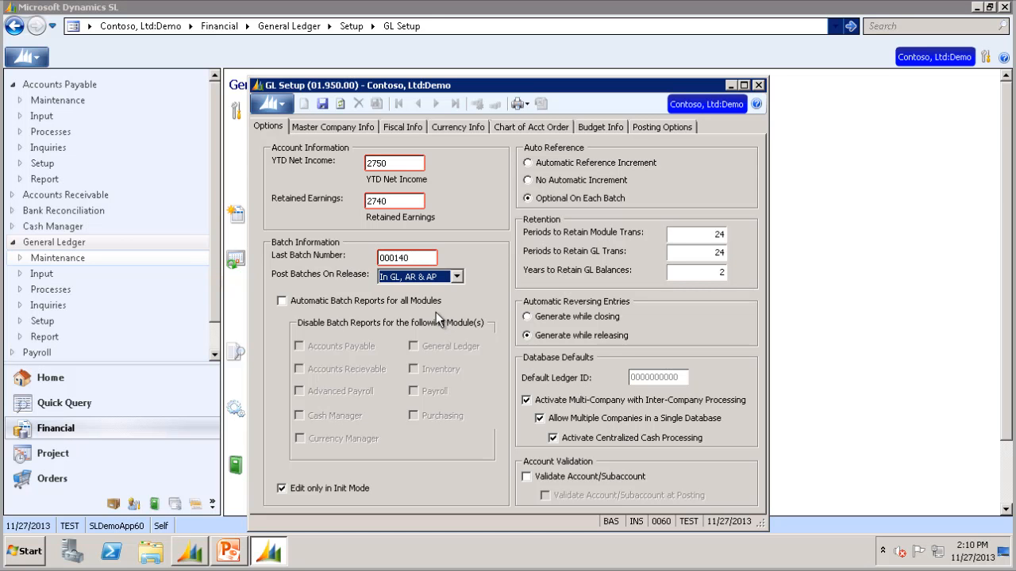
mouse_move(447, 326)
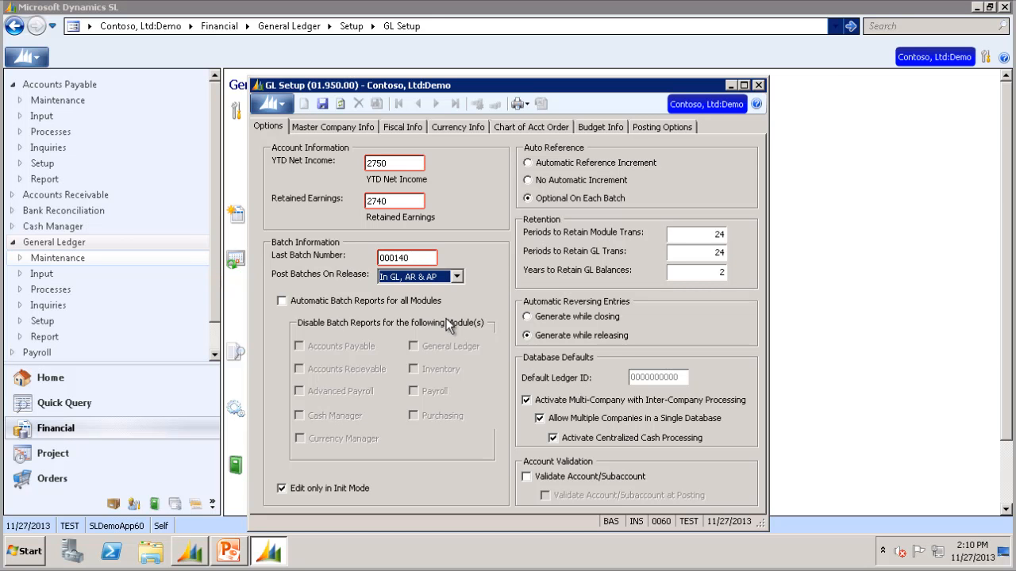
left_click(758, 85)
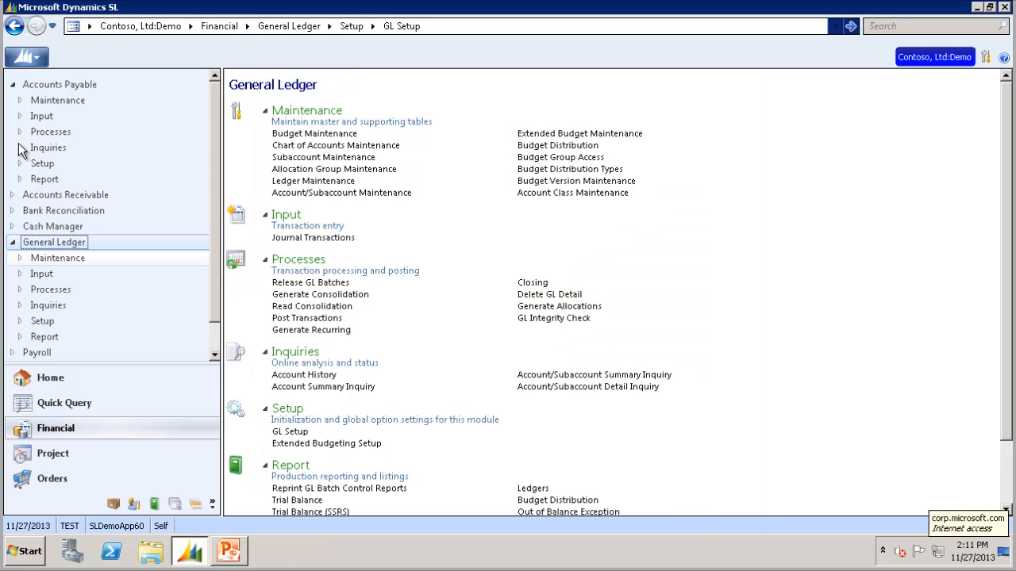
Open Accounts Payable's Voucher and Adjustment Entry screen
left_click(60, 84)
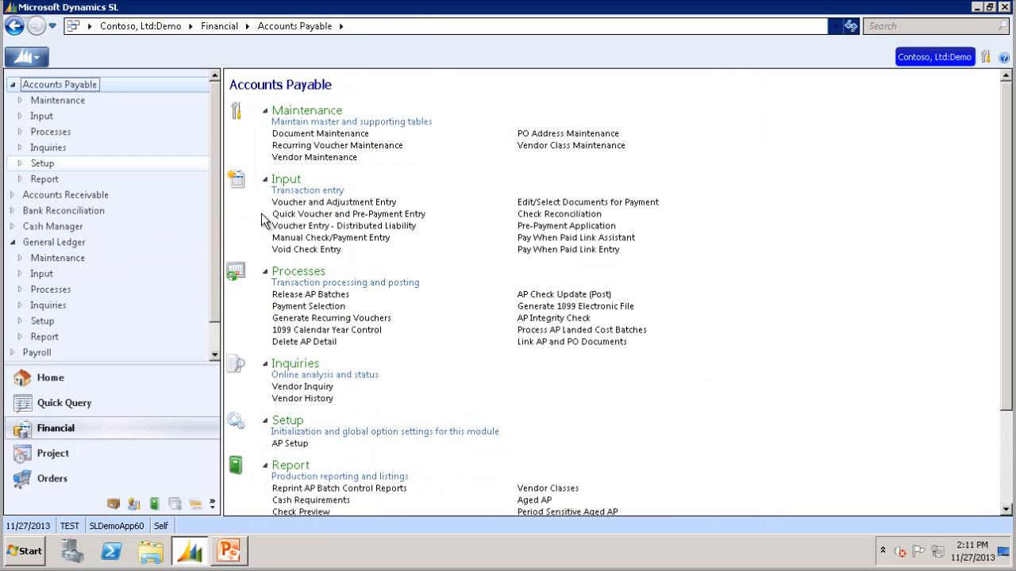
left_click(333, 202)
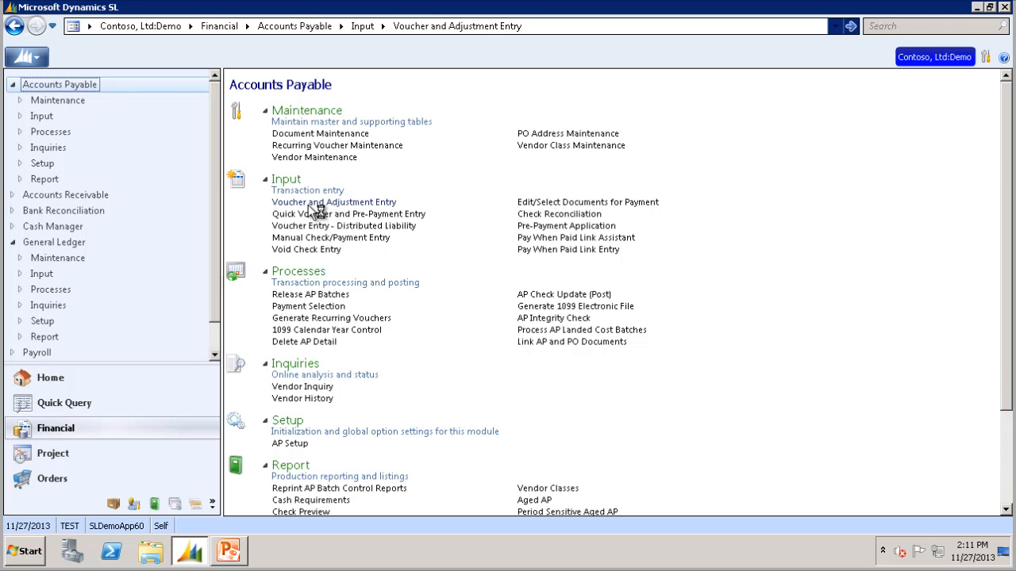
left_click(334, 201)
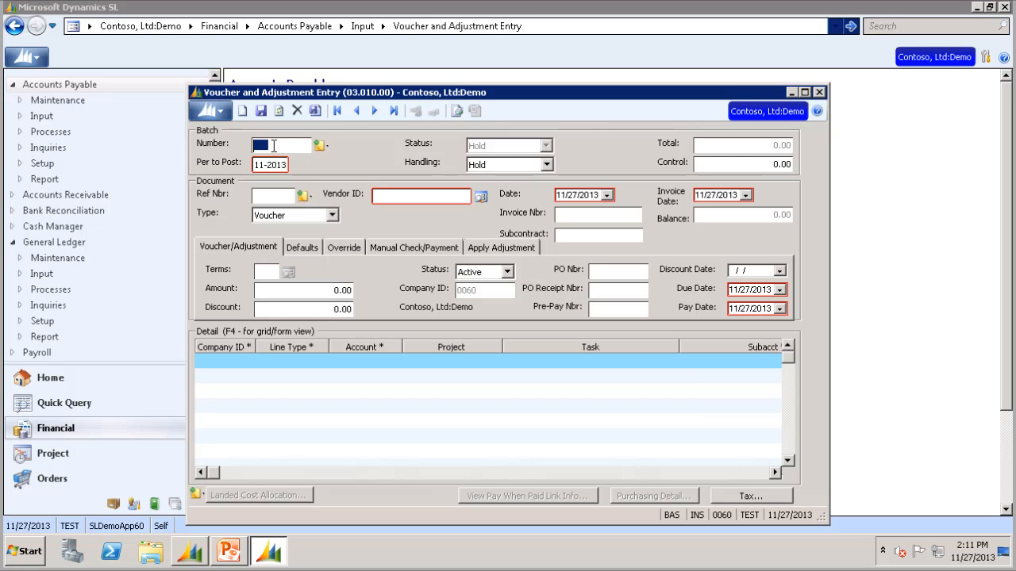
Load voucher batch 000123 ($10.00, vendor E01181) from the batch lookup
left_click(317, 146)
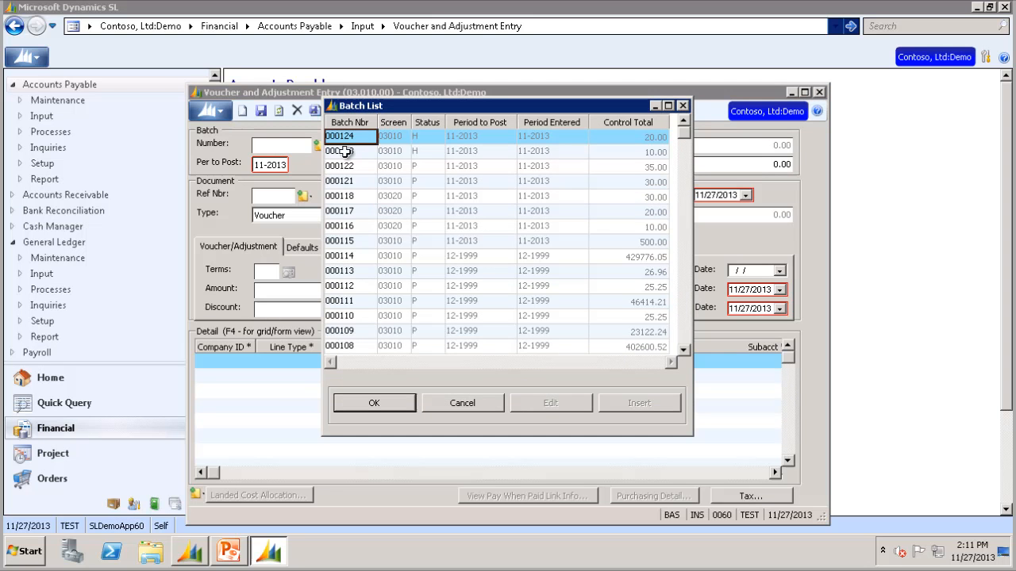
left_click(339, 150)
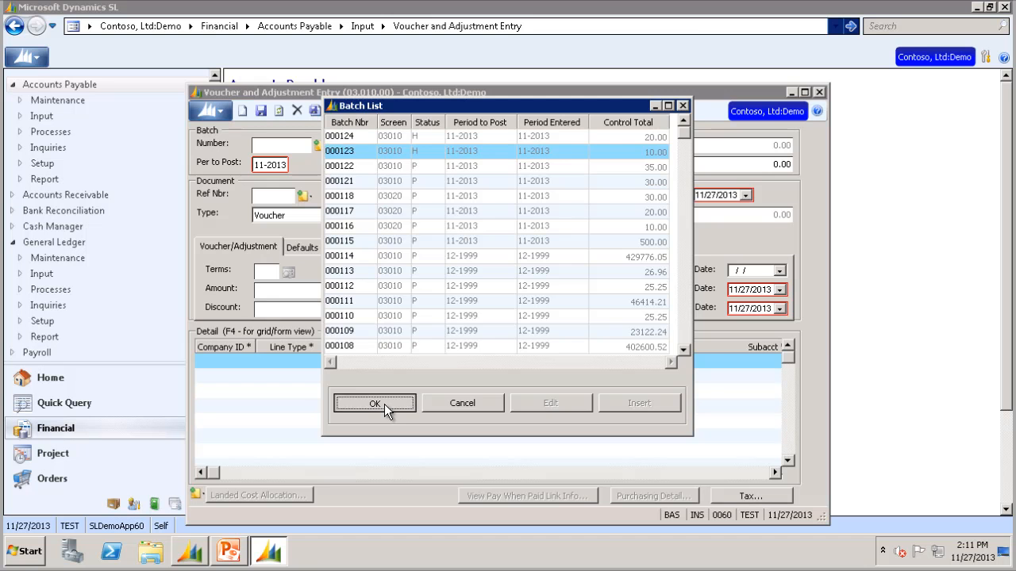
left_click(375, 403)
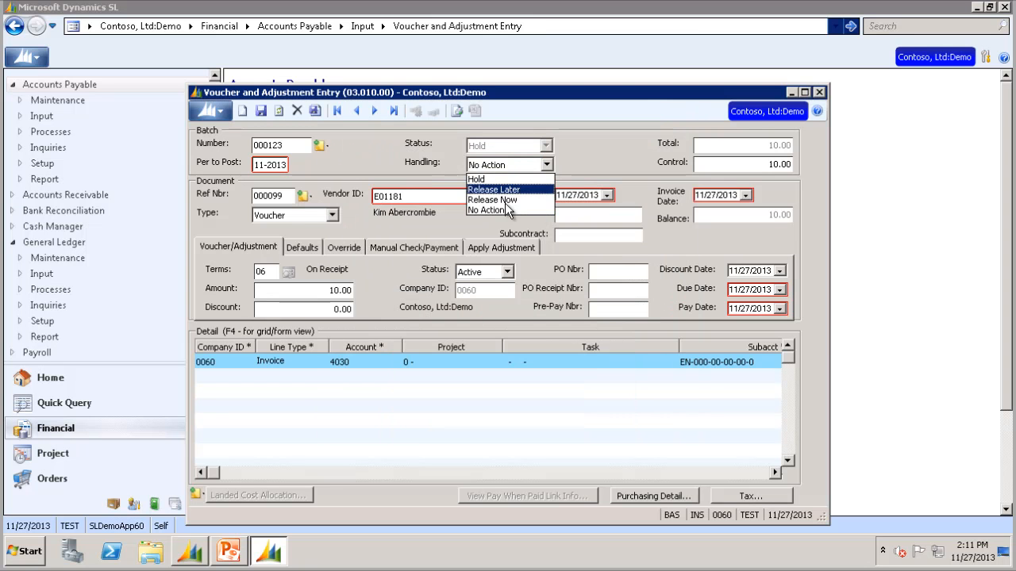
mouse_move(492, 199)
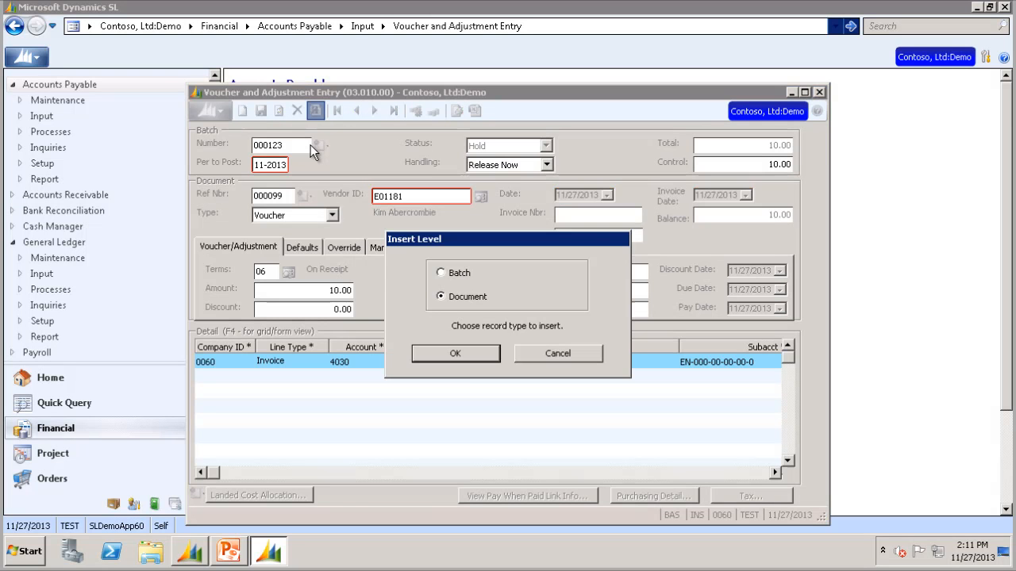
Release batch 000123 at batch level, dismiss System Message 6660, and close voucher entry
left_click(440, 272)
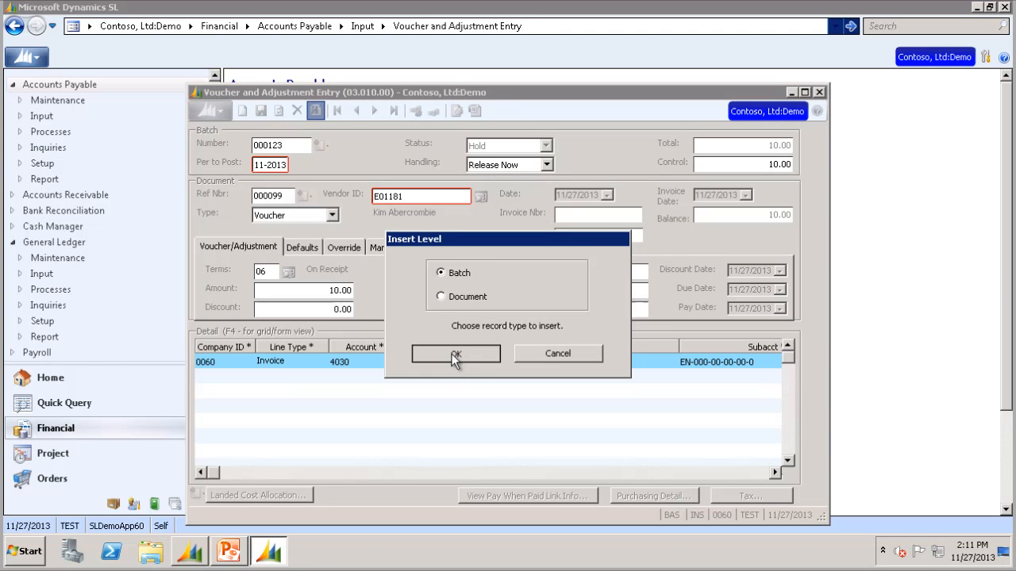
left_click(456, 354)
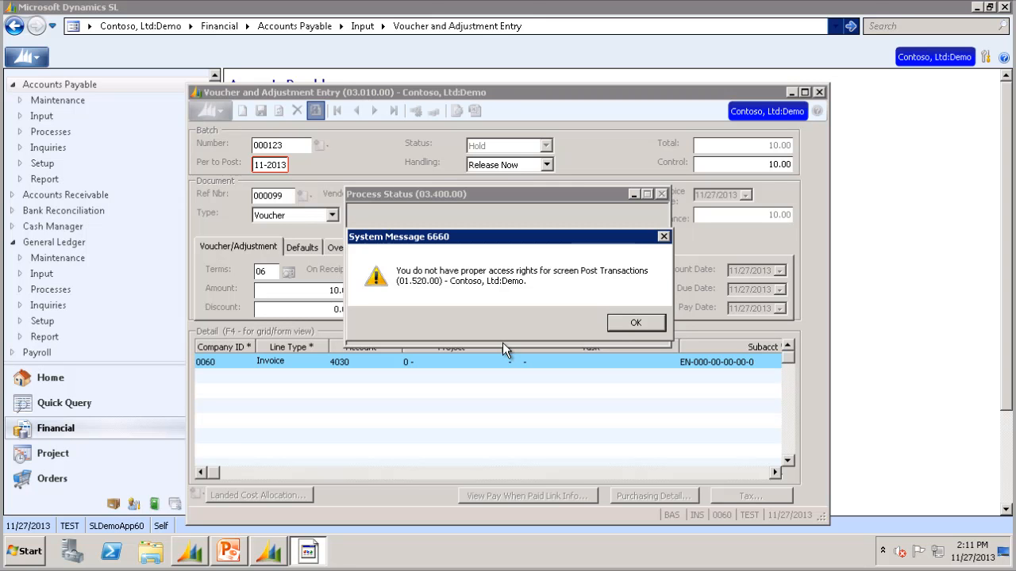
left_click(635, 322)
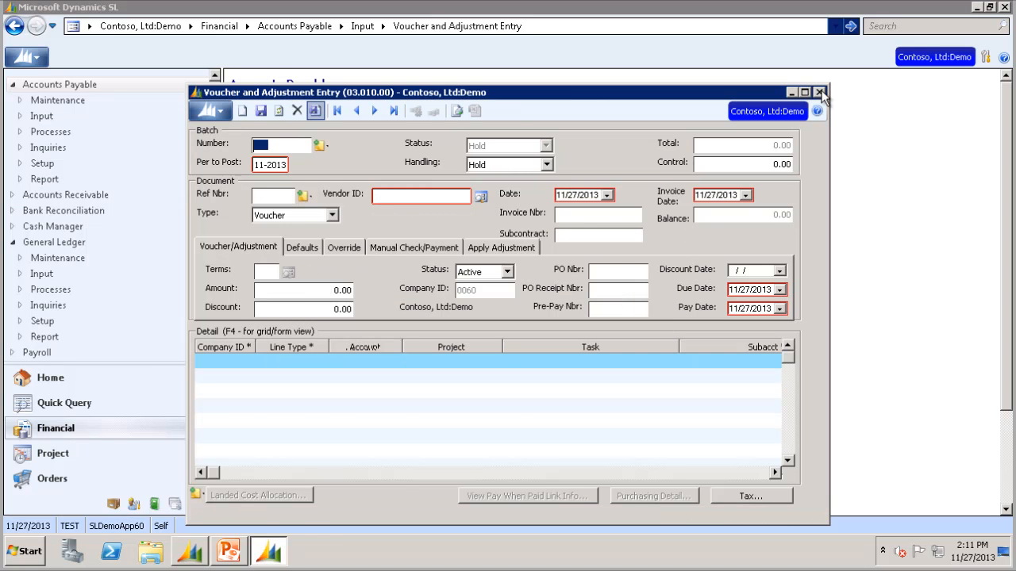
left_click(820, 92)
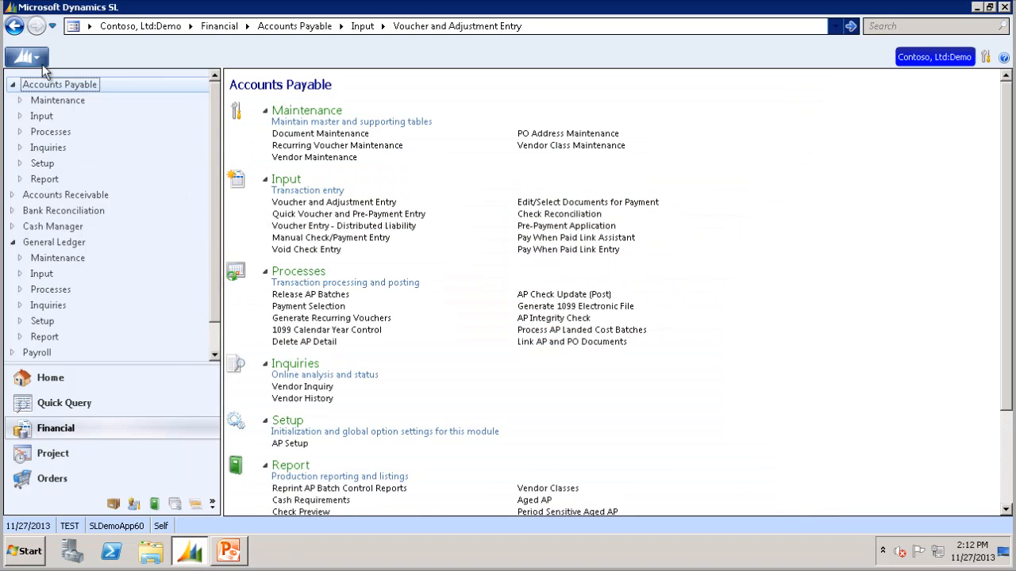
Sign out and log back in as SYSADMIN with the administrator password
left_click(26, 56)
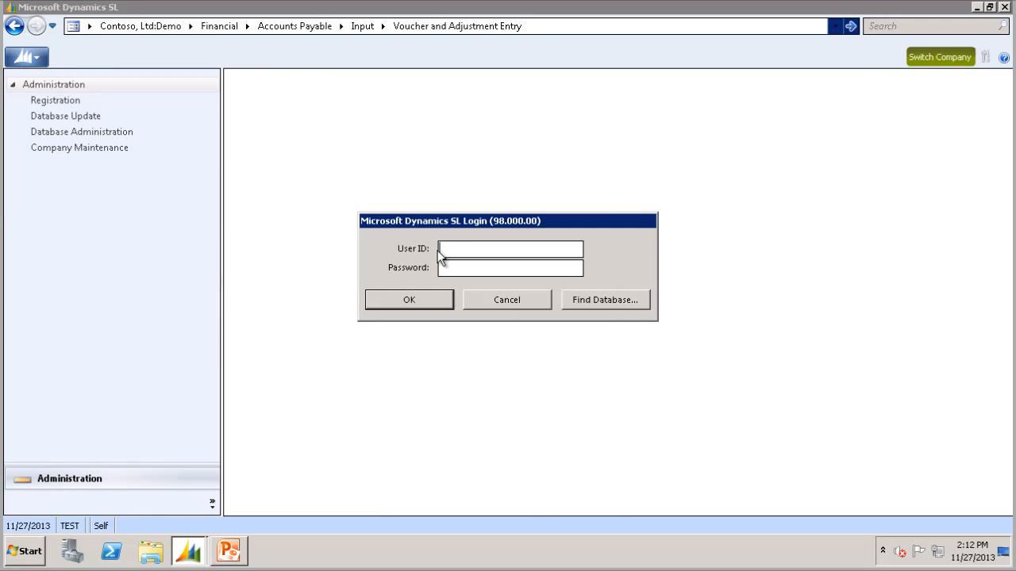
type("SYSADMIN")
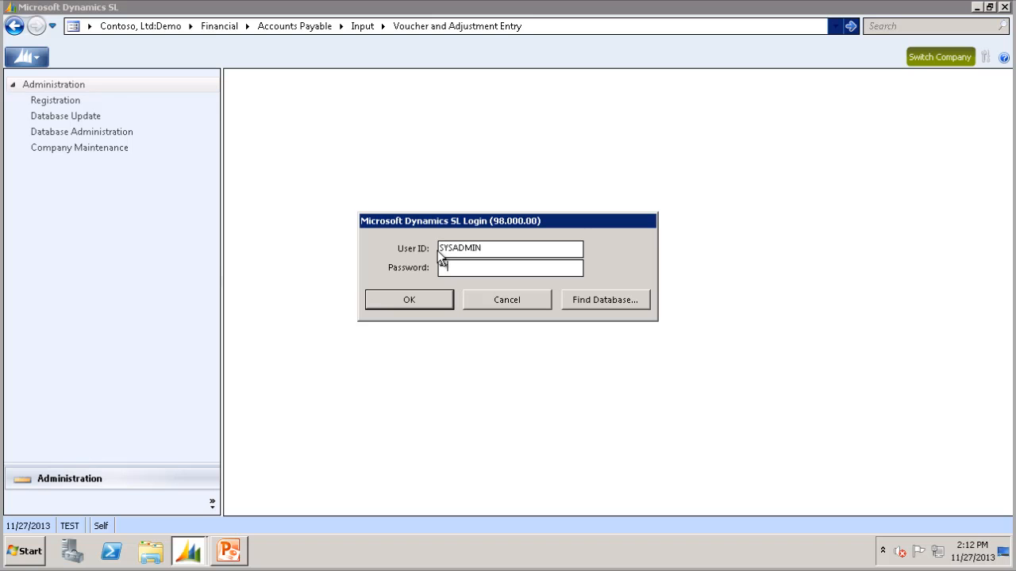
type("password")
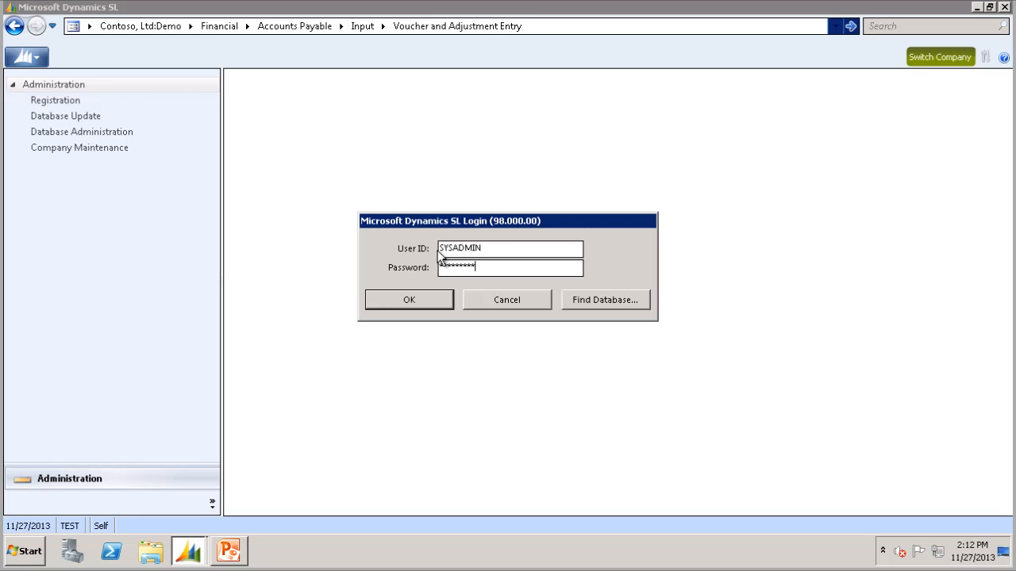
left_click(409, 299)
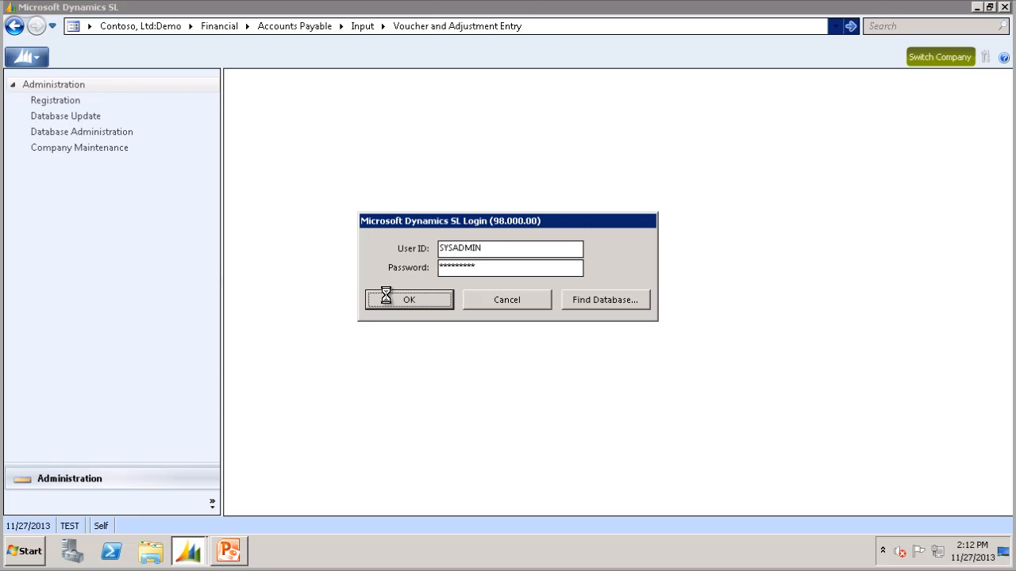
left_click(408, 299)
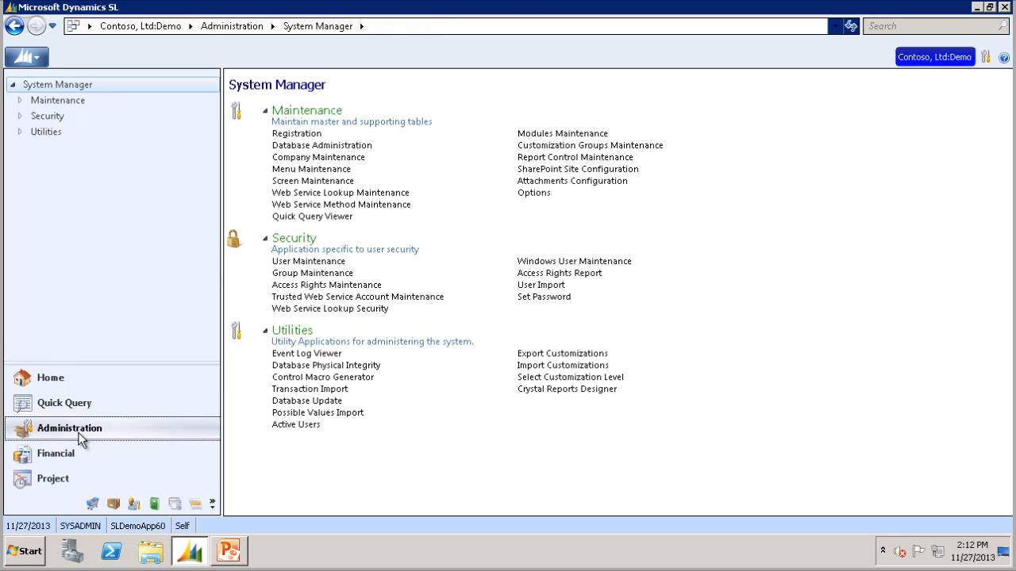
Load user TEST's record in Access Rights Maintenance
left_click(326, 285)
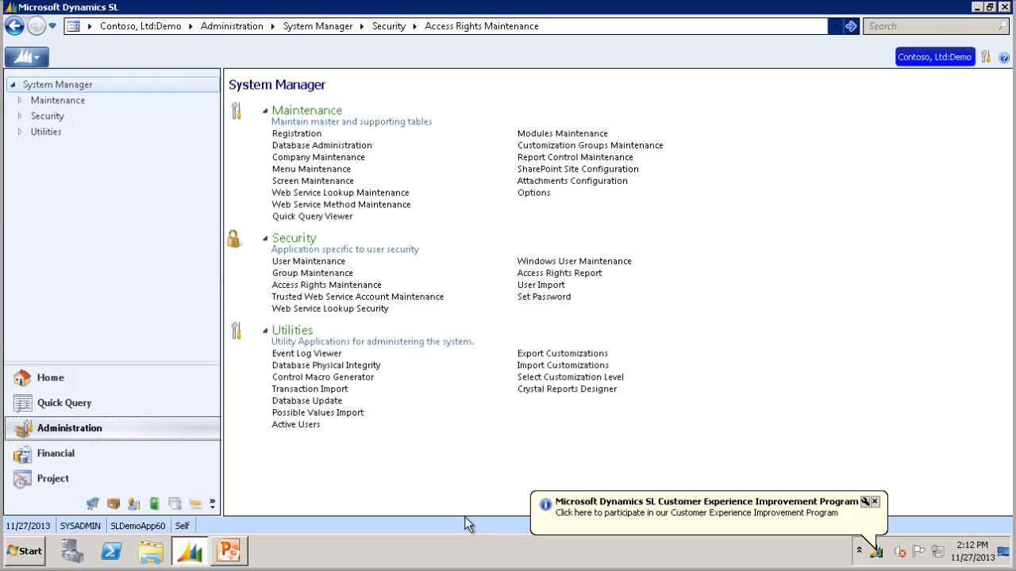
left_click(326, 285)
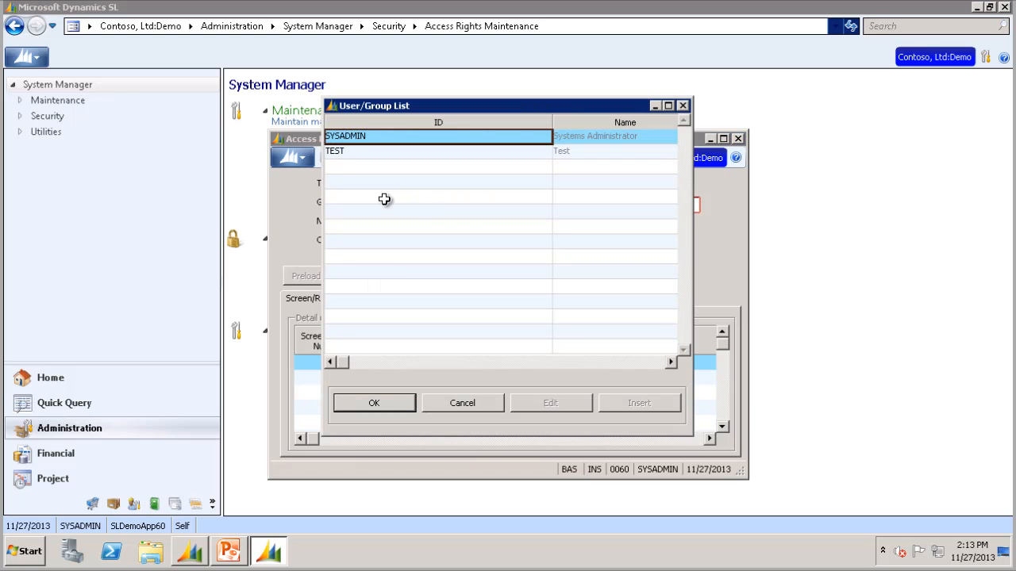
left_click(373, 403)
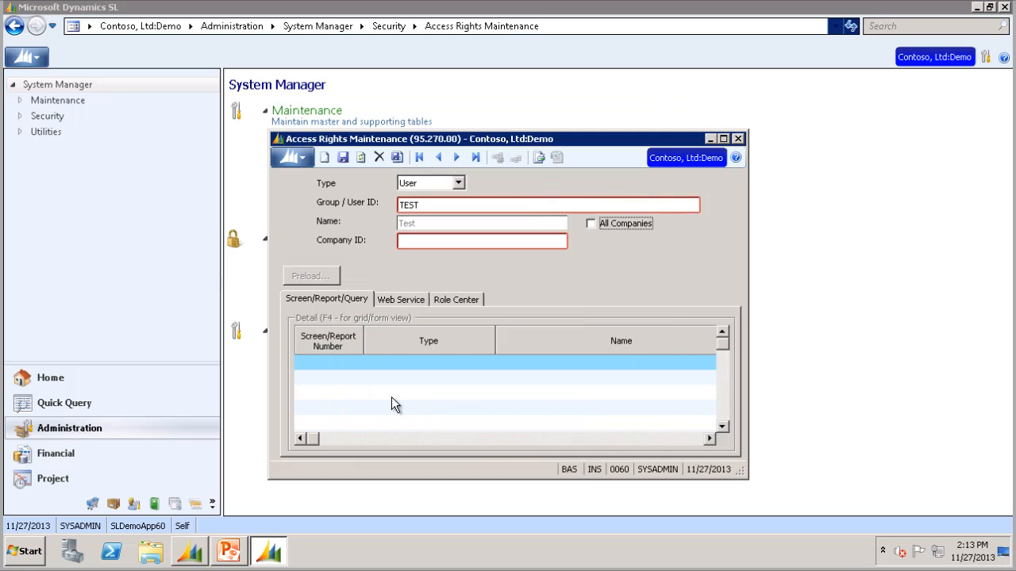
mouse_move(607, 245)
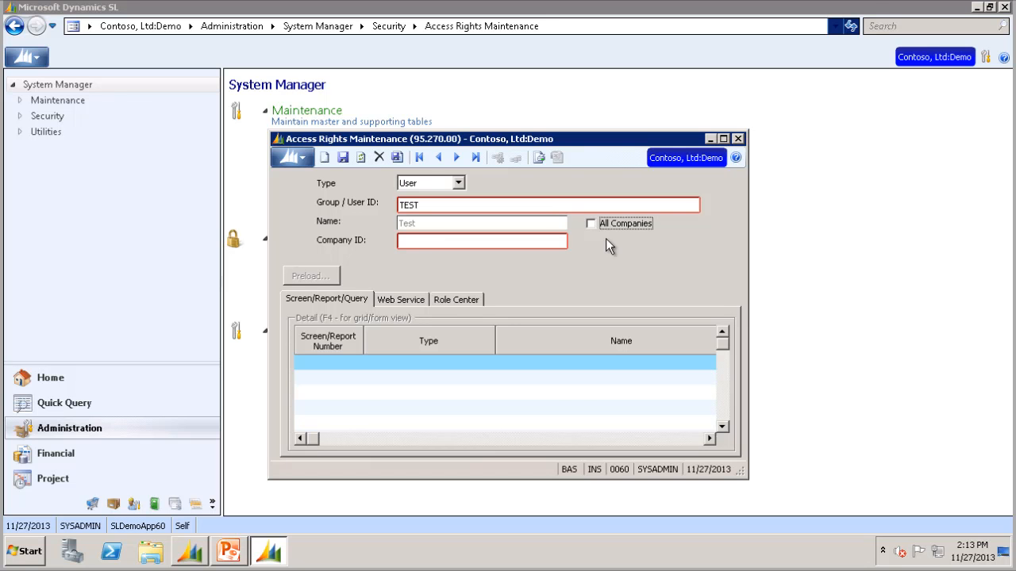
mouse_move(596, 230)
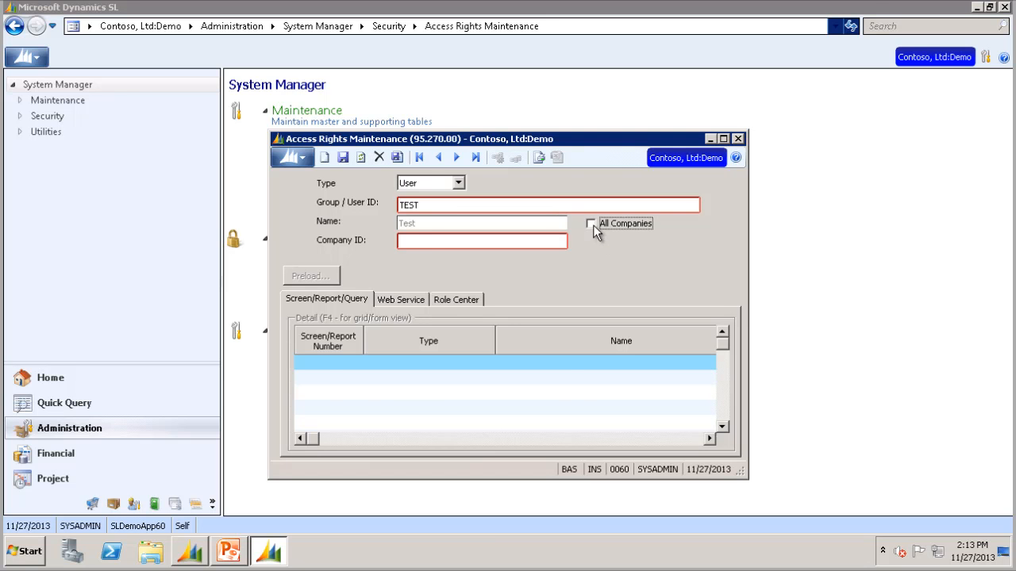
Grant TEST Update rights on Post Transactions for All Companies
left_click(591, 224)
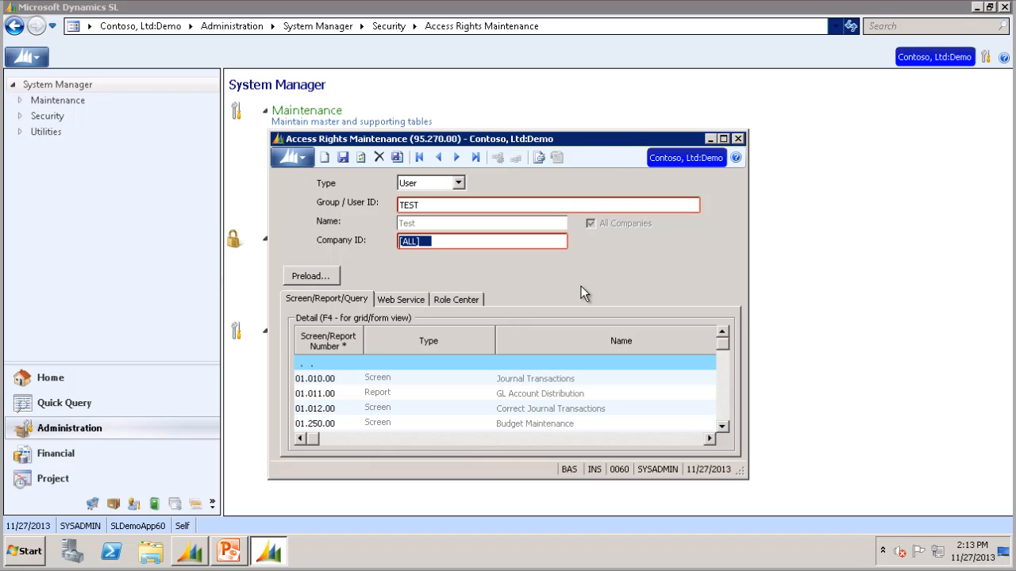
mouse_move(727, 436)
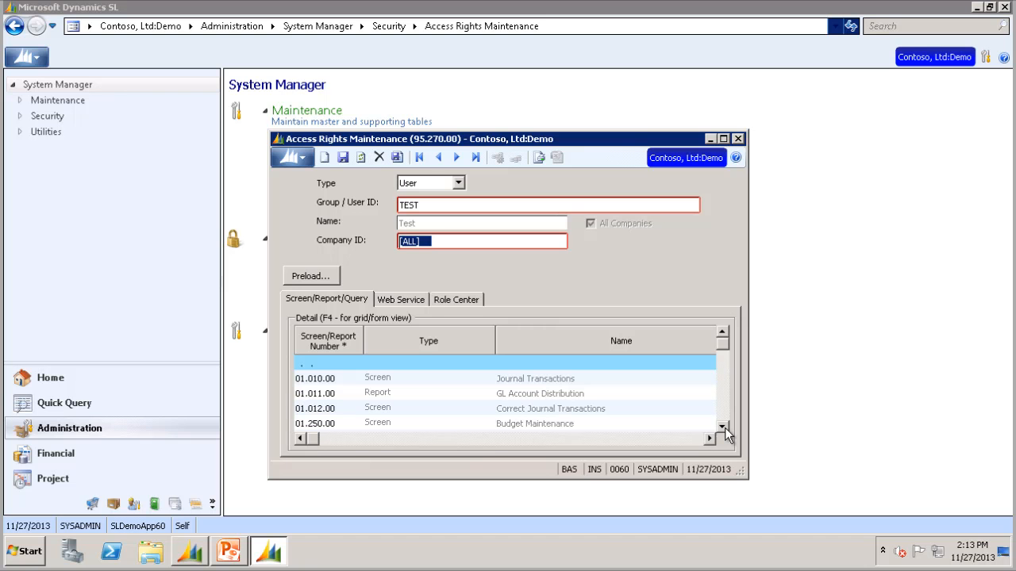
left_click(723, 429)
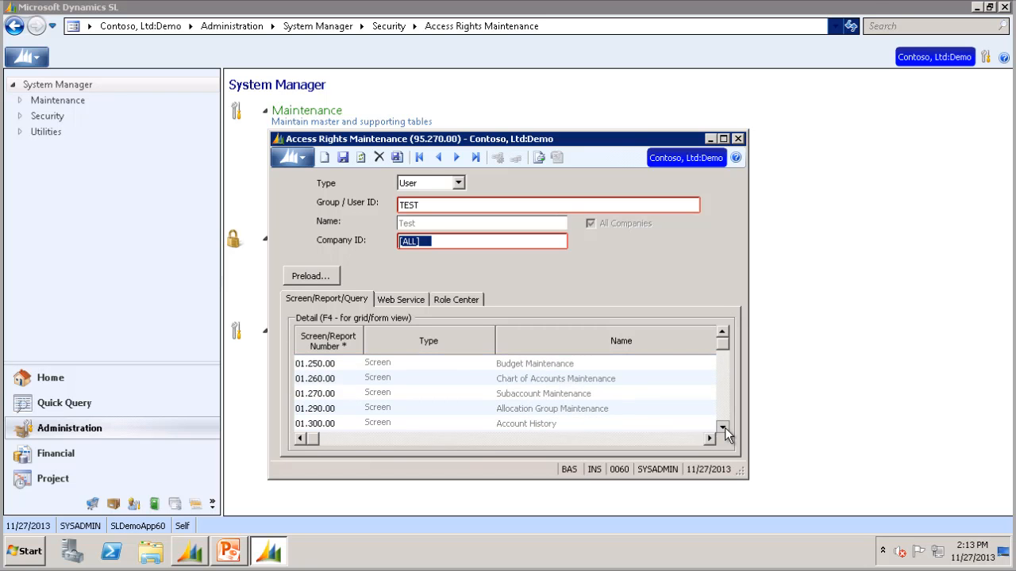
left_click(723, 427)
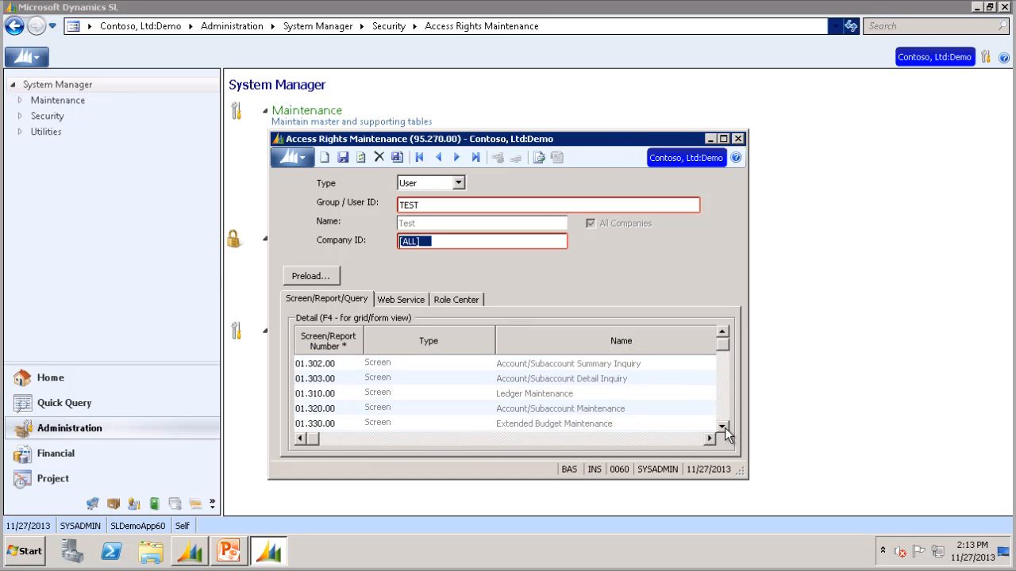
left_click(723, 427)
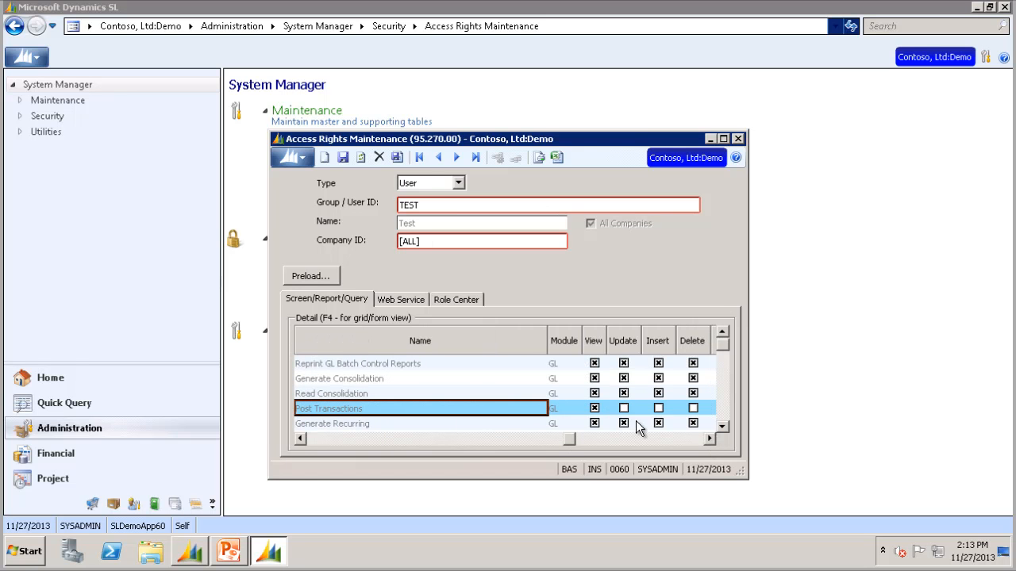
left_click(623, 408)
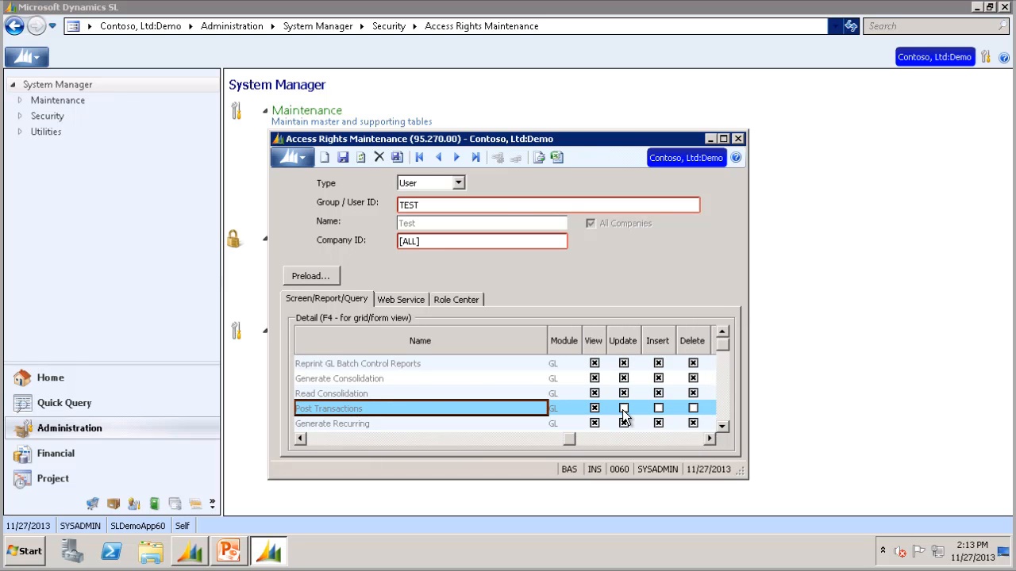
left_click(623, 408)
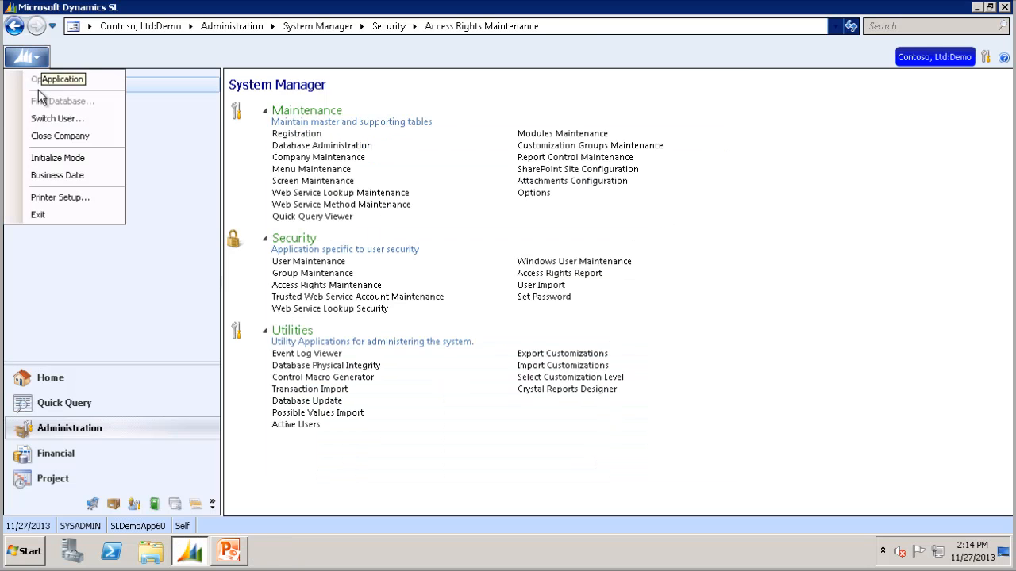
Switch user and sign in as TEST with its password
left_click(58, 118)
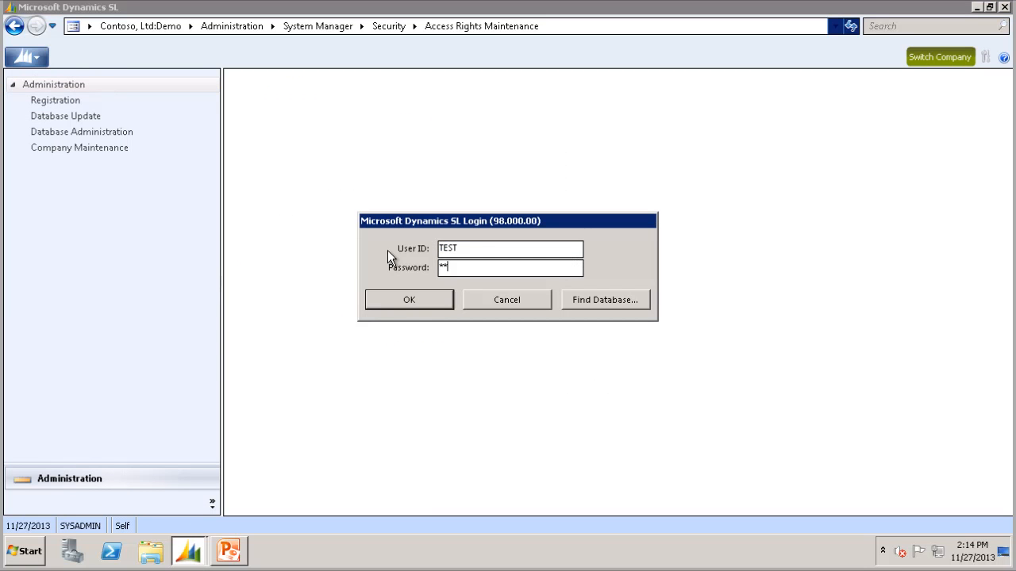
type("password")
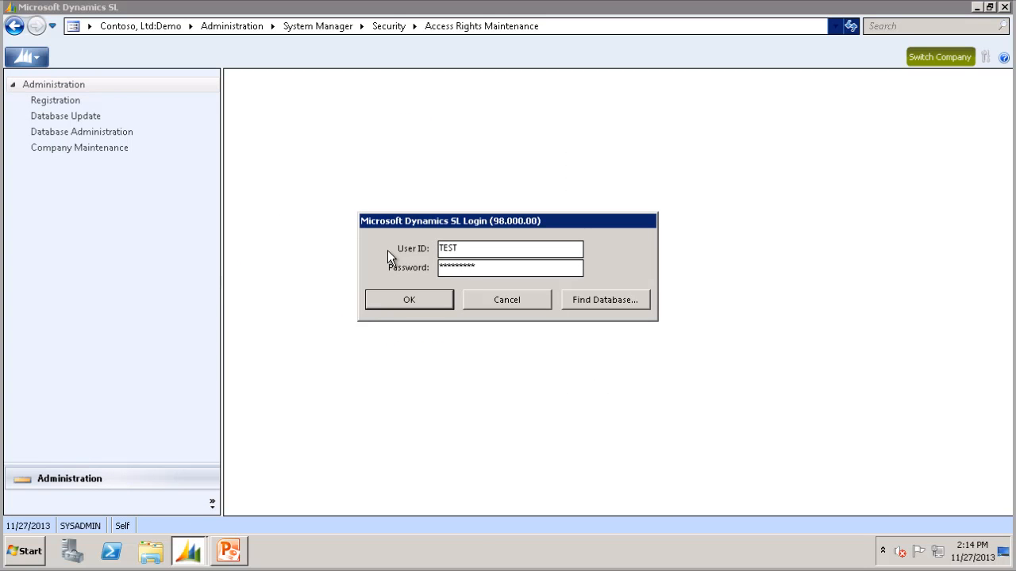
left_click(409, 299)
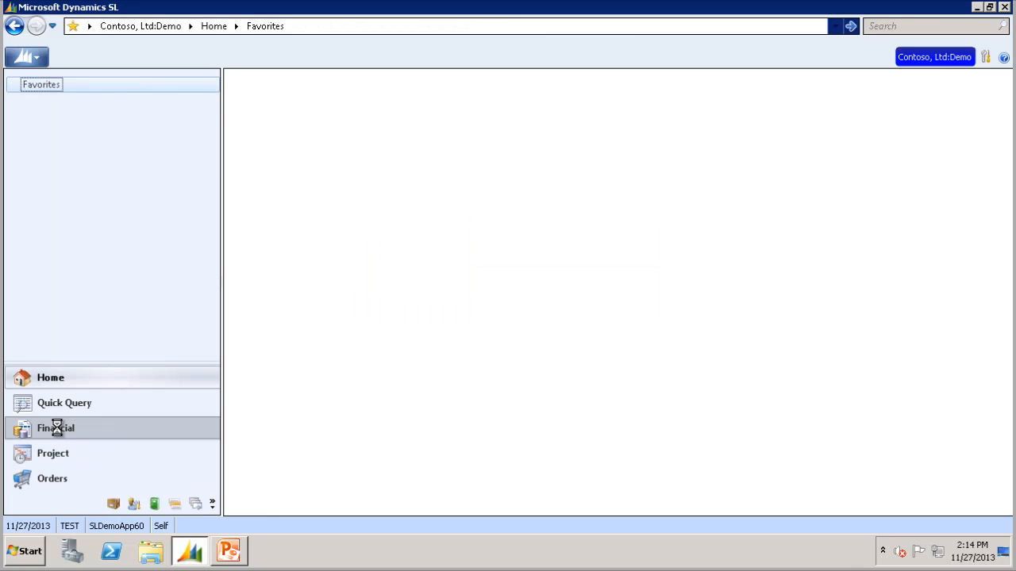
Open Voucher and Adjustment Entry and load batch 000124 ($20.00, vendor E01182)
left_click(54, 428)
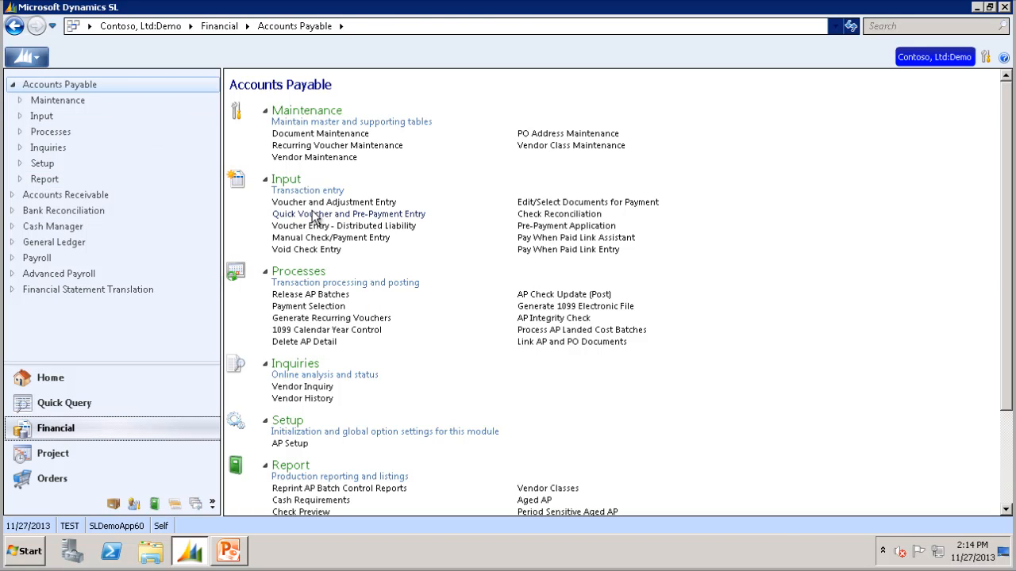
left_click(333, 202)
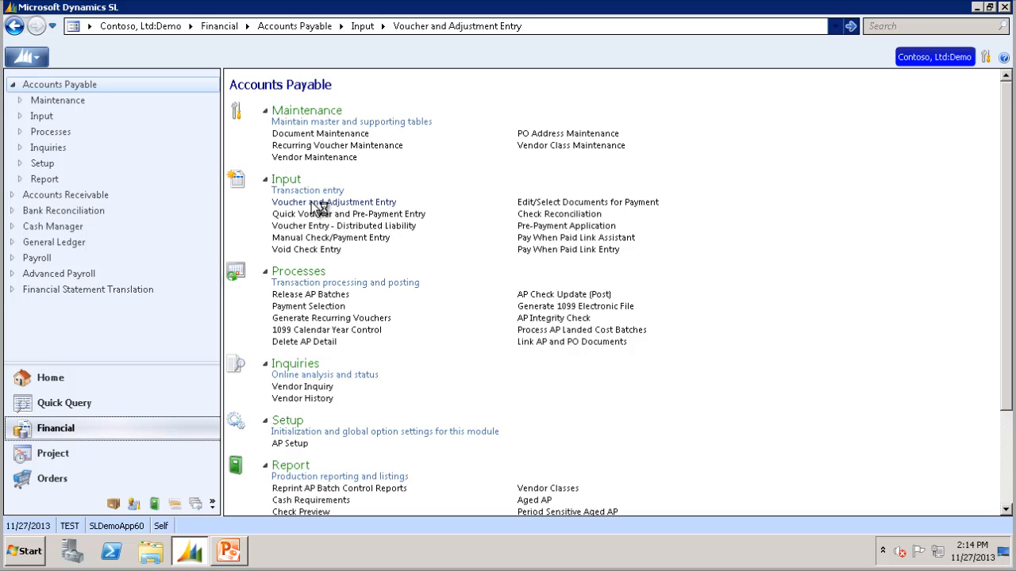
left_click(333, 202)
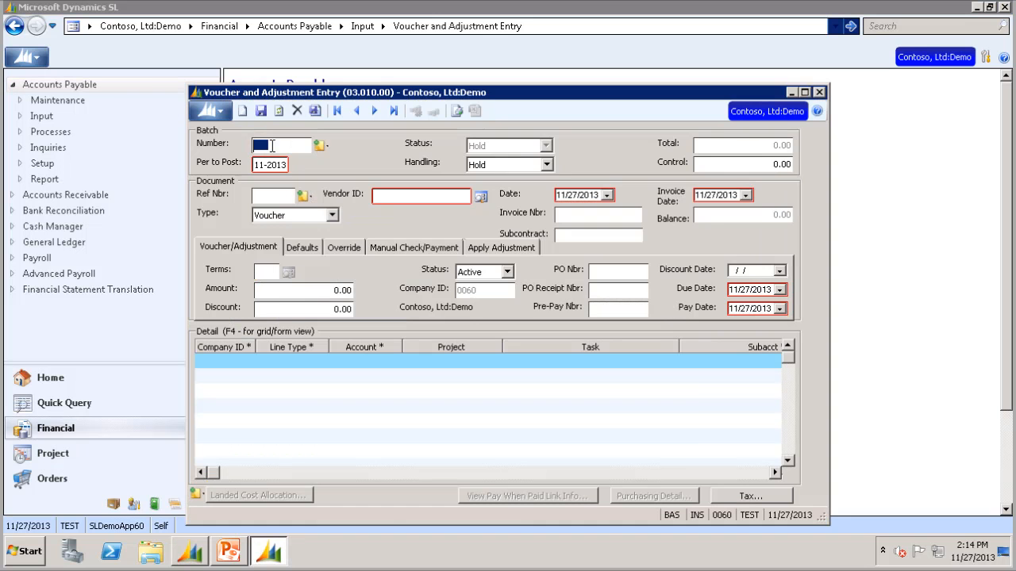
left_click(319, 146)
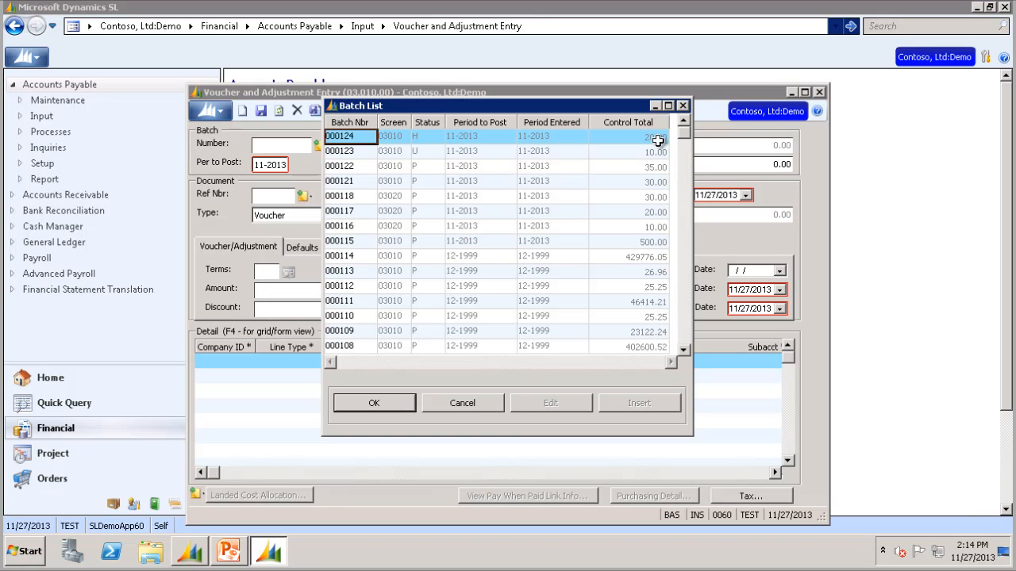
double_click(340, 136)
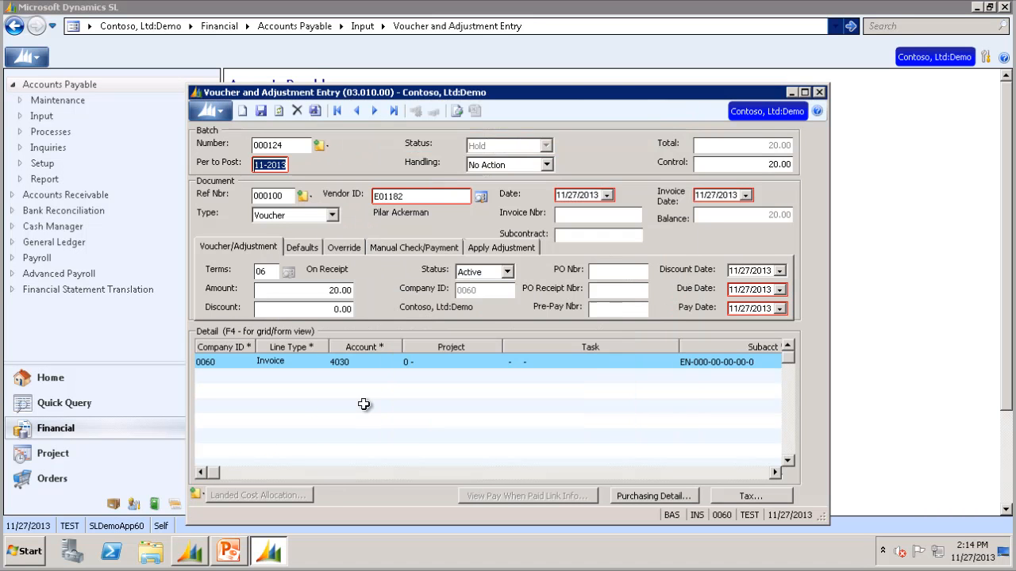
Set batch 000124 handling to Release Now, save, acknowledge completion, and close the screen
left_click(546, 164)
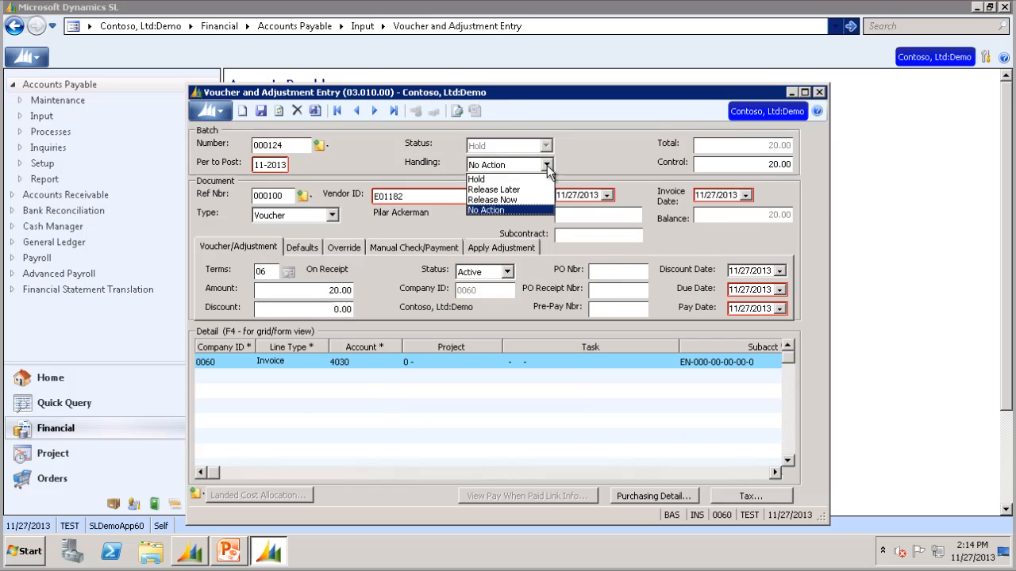
left_click(492, 200)
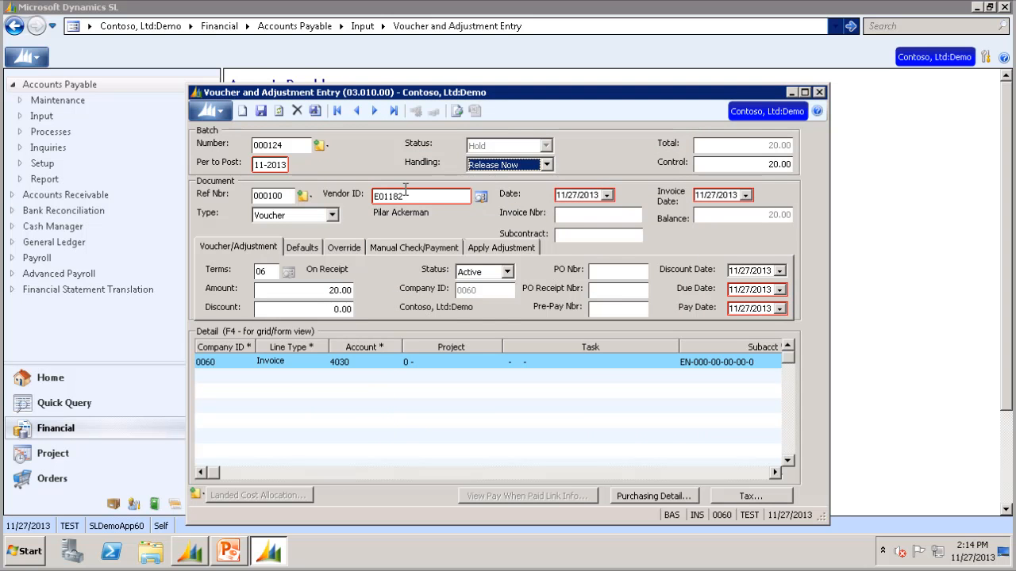
left_click(315, 111)
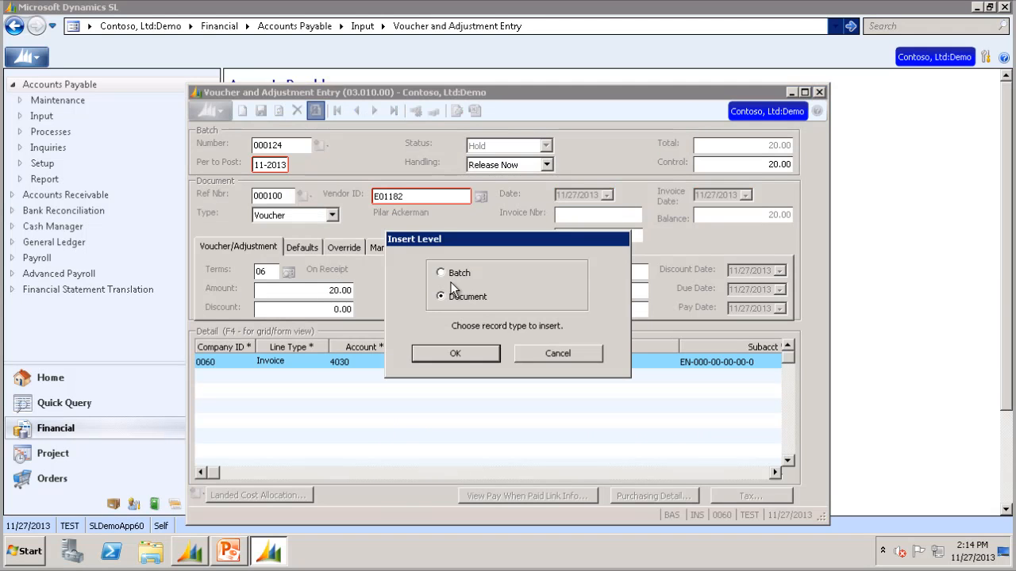
left_click(455, 353)
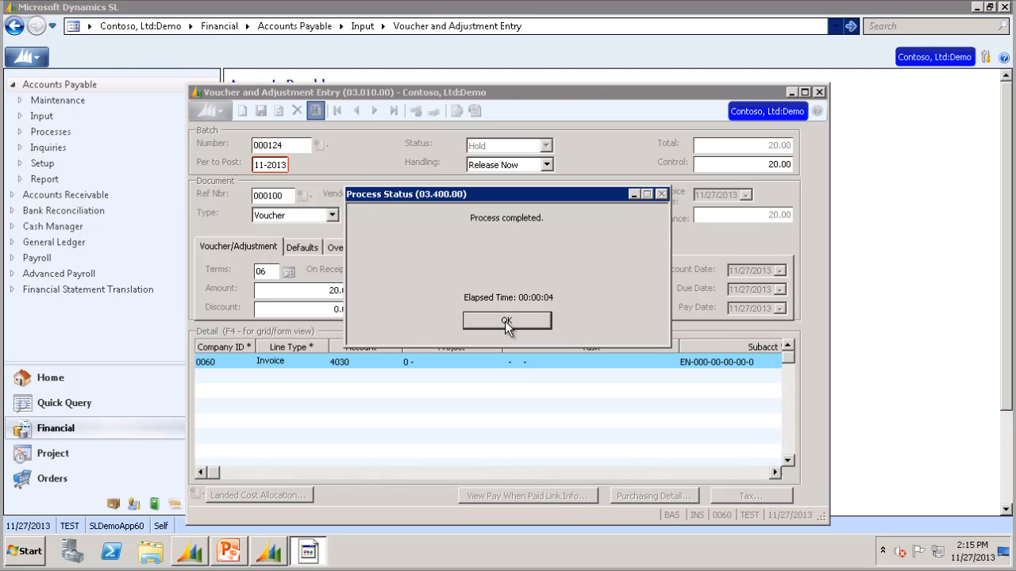
left_click(506, 321)
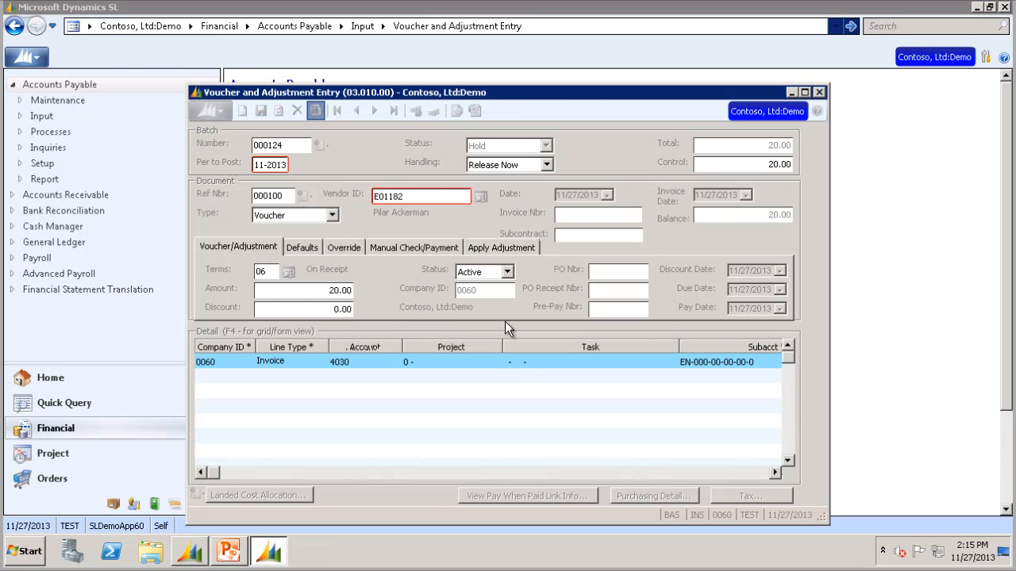
left_click(242, 110)
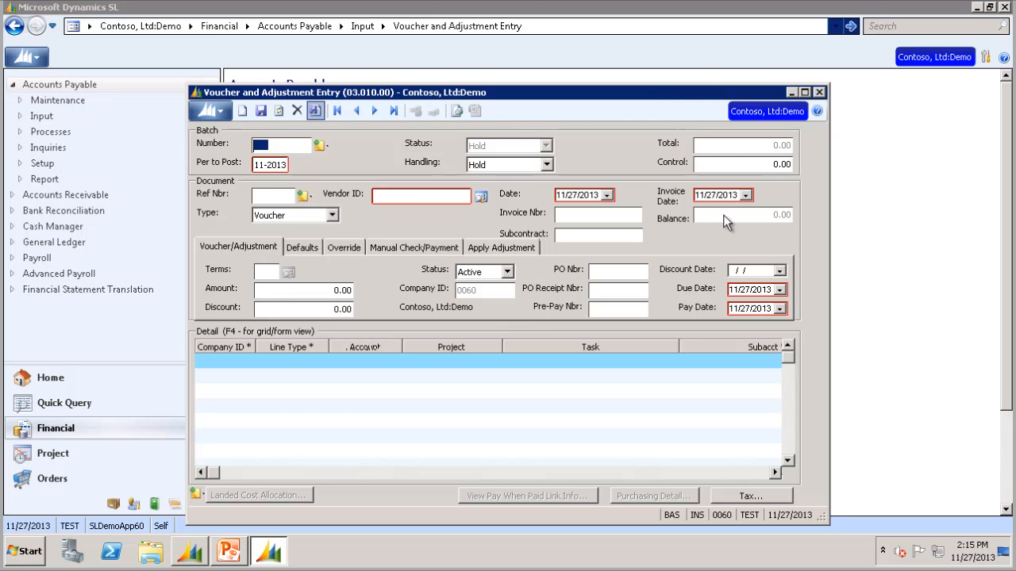
left_click(819, 92)
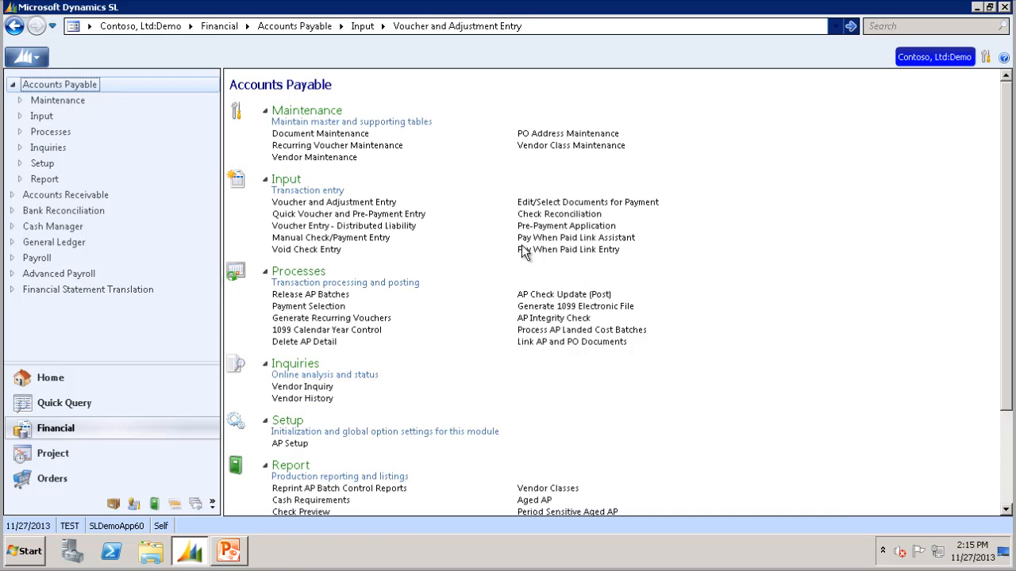
mouse_move(50, 341)
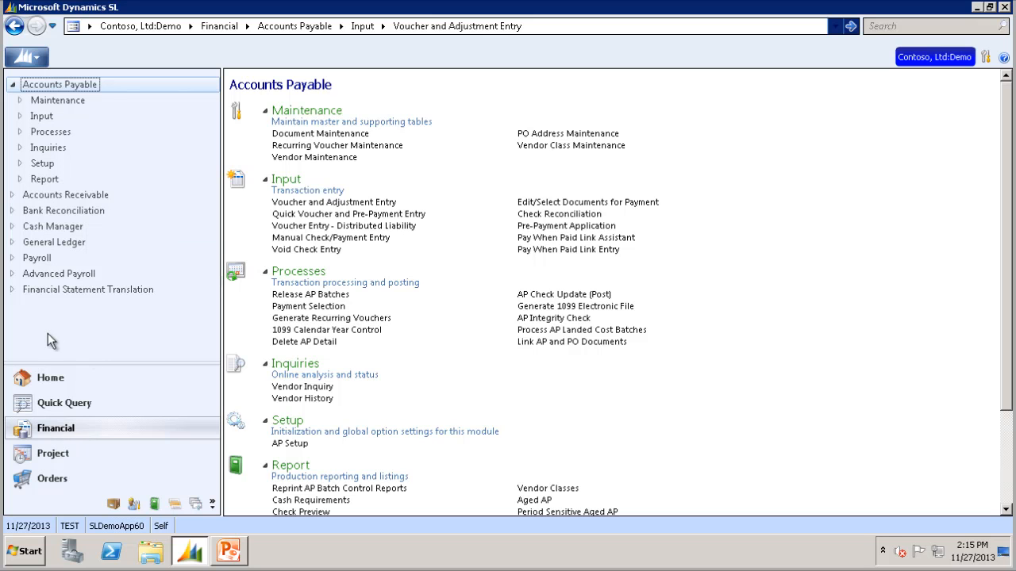
Open General Ledger's Post Transactions screen showing AP batch 000123 for period 11-2013
left_click(54, 242)
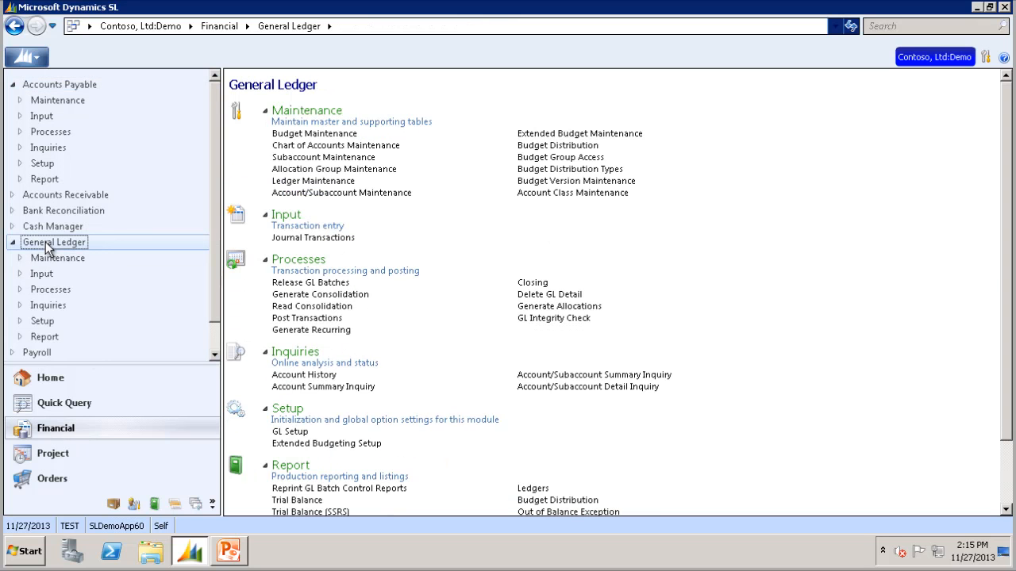
left_click(307, 317)
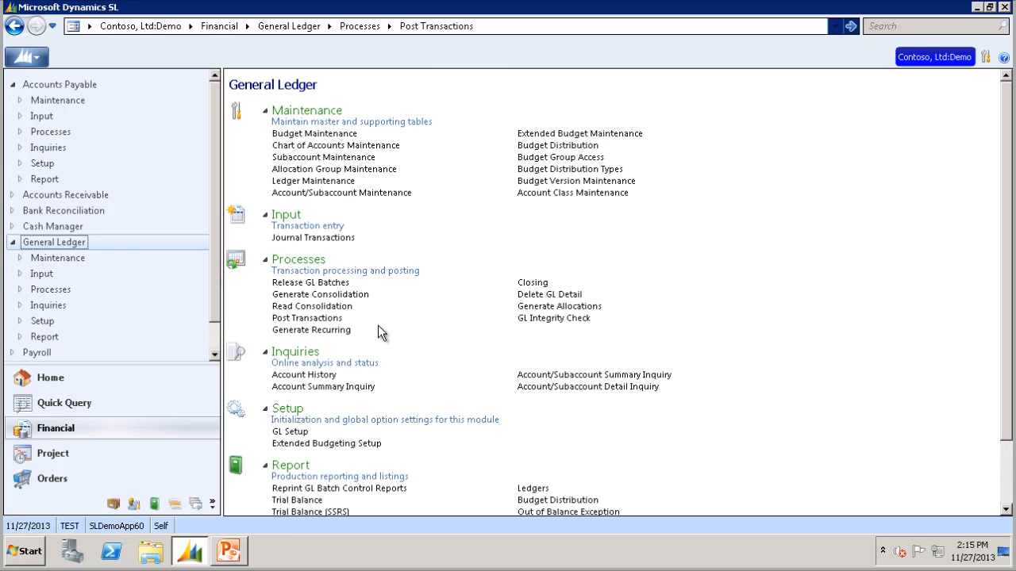
left_click(306, 318)
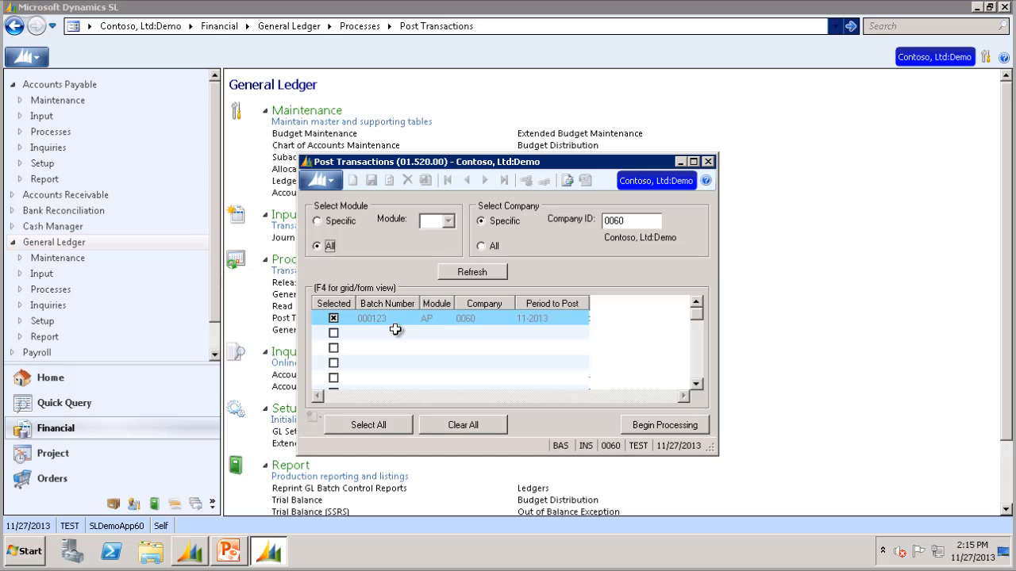
mouse_move(475, 326)
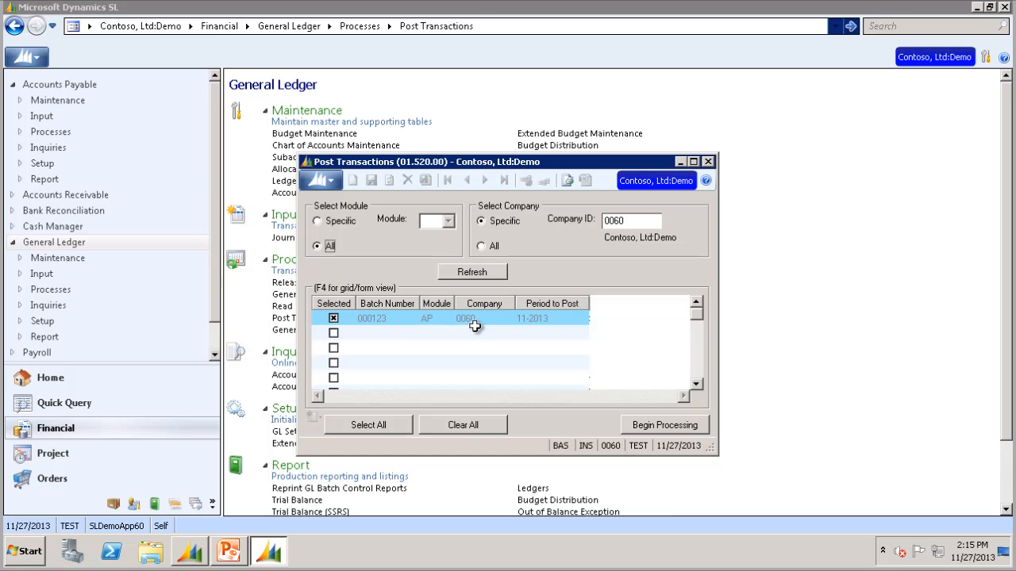
mouse_move(385, 338)
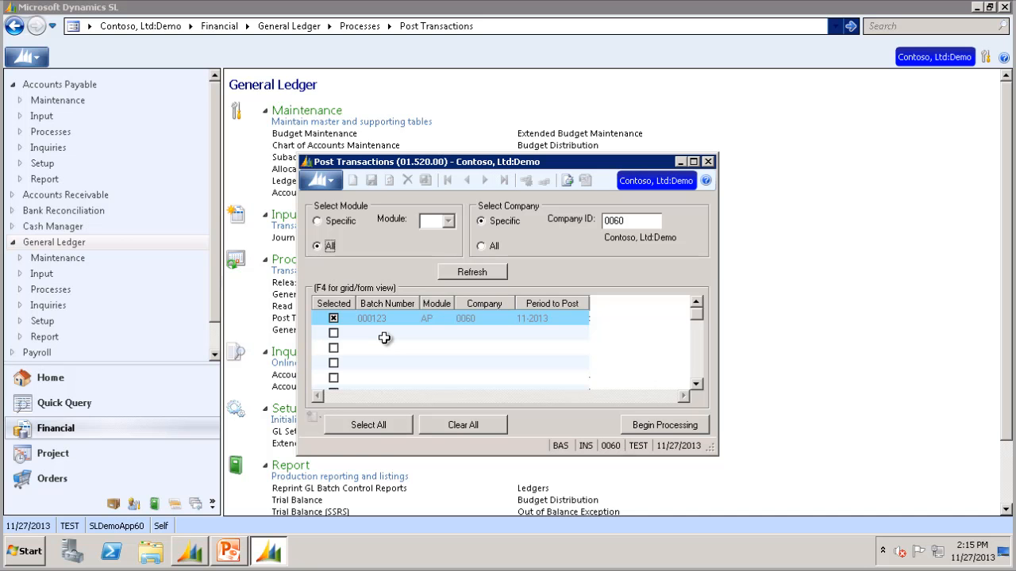
mouse_move(481, 384)
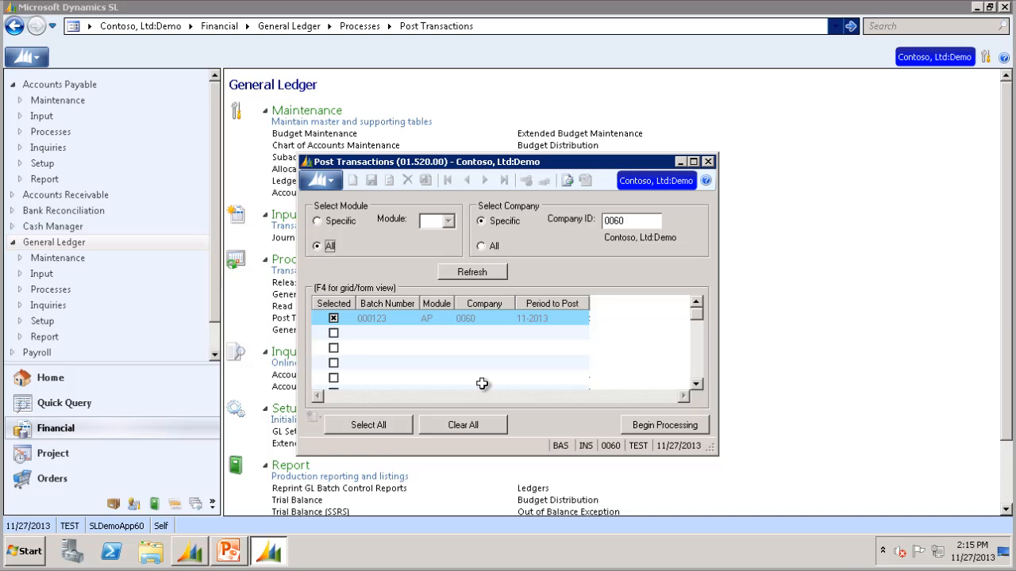